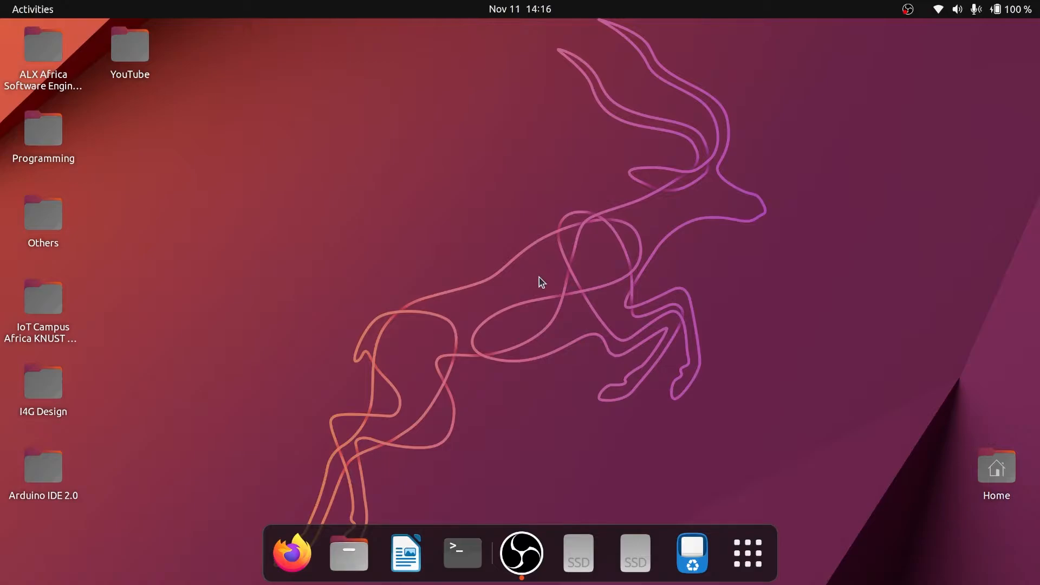
Launch the arduino-ide executable from the Arduino IDE 2.0 folder in Files
{"action": "left_click", "coordinate": [42, 465]}
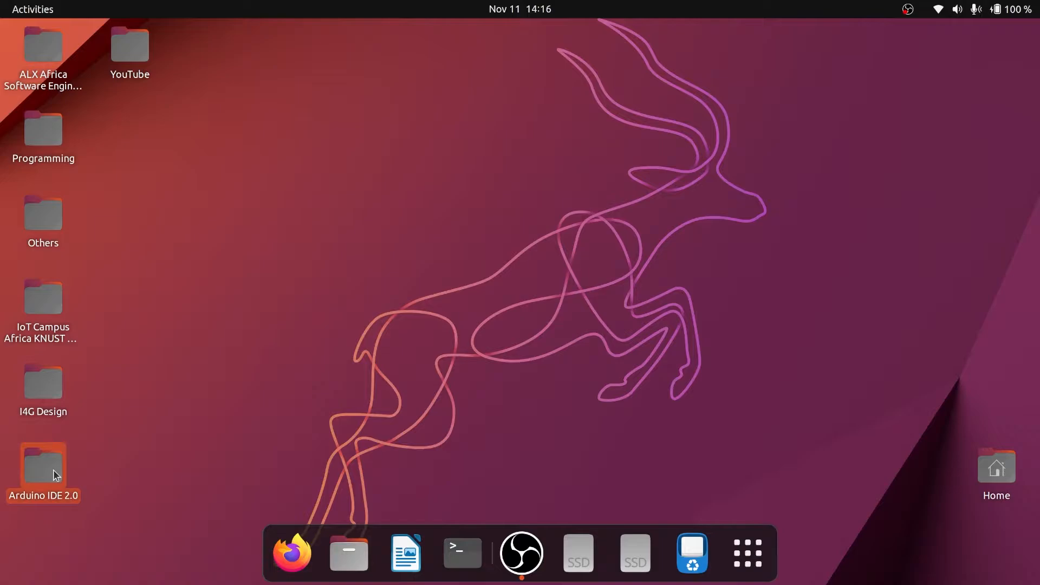
{"action": "double_click", "coordinate": [42, 466]}
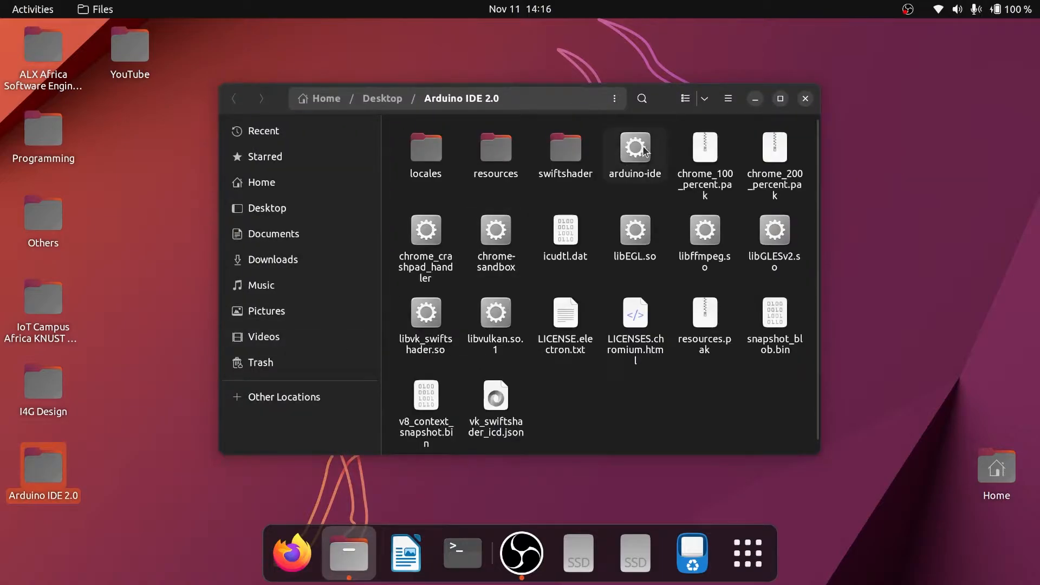
{"action": "left_click", "coordinate": [634, 146]}
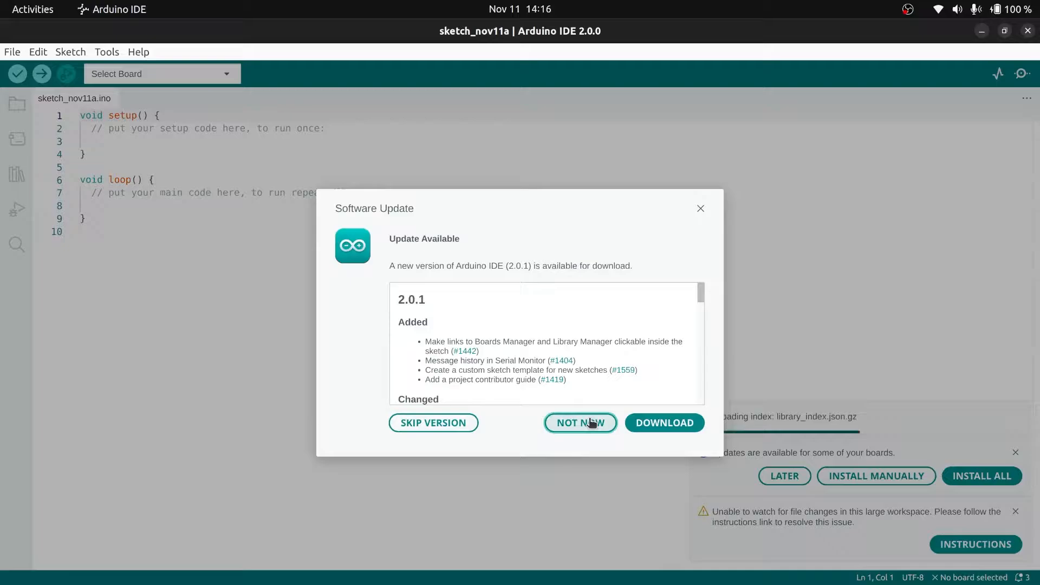
Dismiss the Software Update offer, the board updates notice and the file-watch warning
{"action": "left_click", "coordinate": [579, 423]}
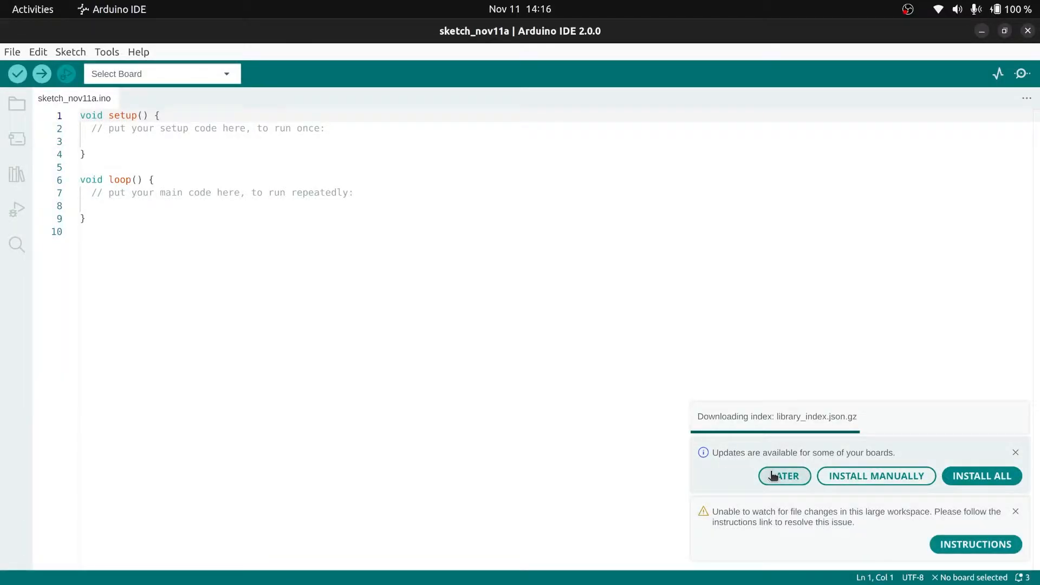
{"action": "left_click", "coordinate": [784, 476]}
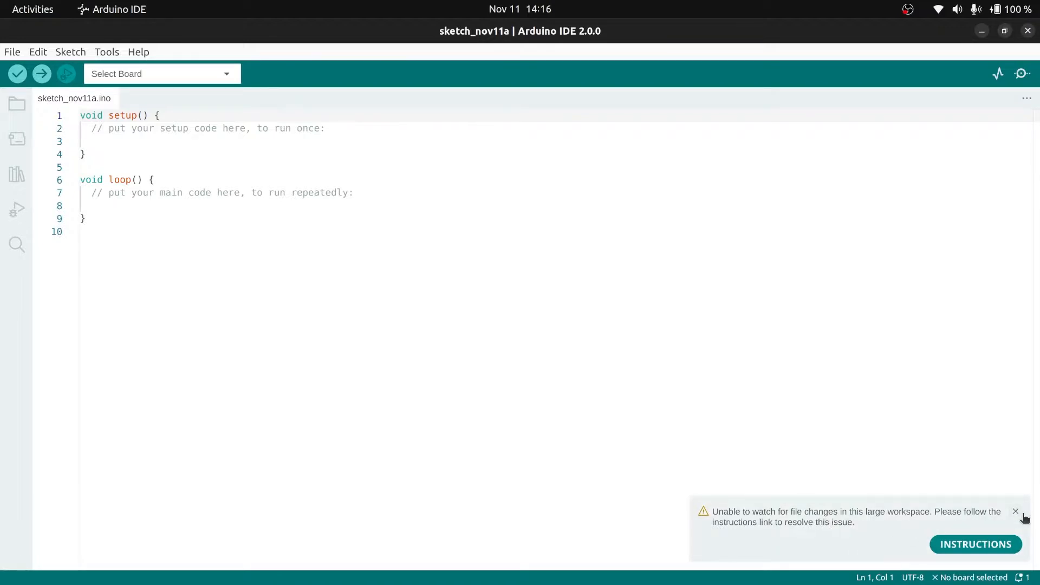
{"action": "left_click", "coordinate": [1015, 511]}
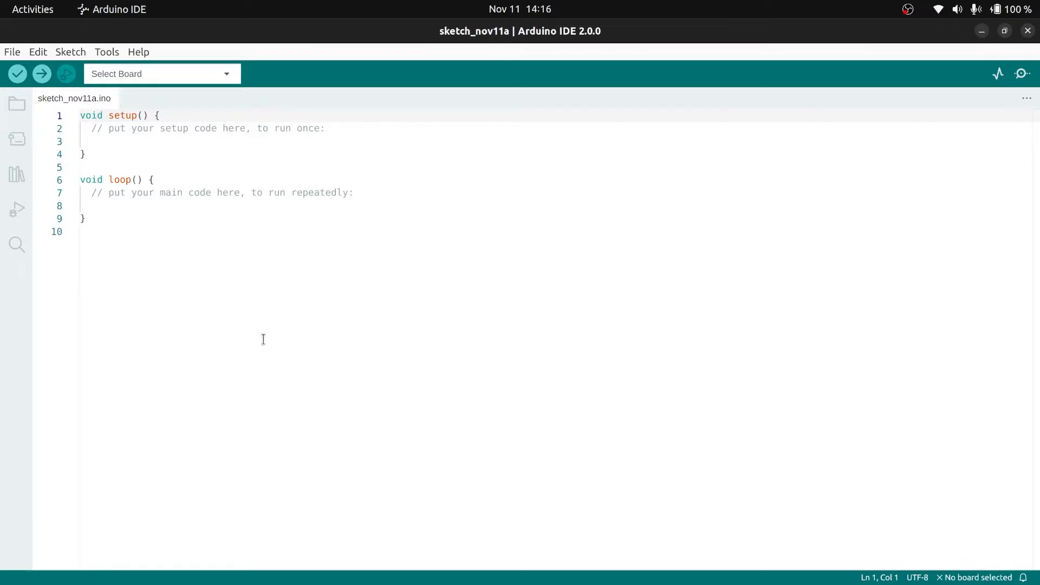
{"action": "mouse_move", "coordinate": [388, 312]}
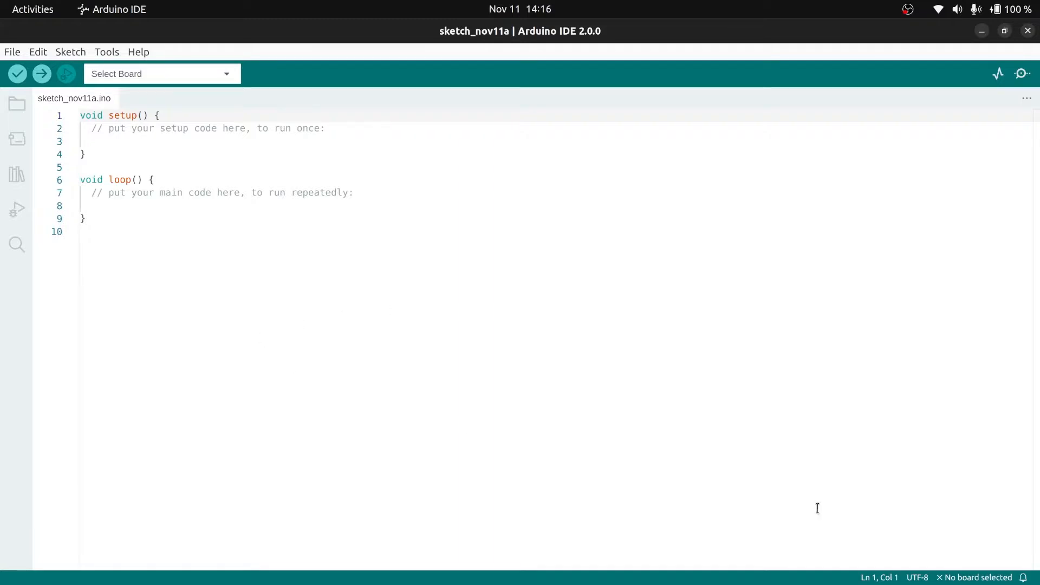
{"action": "mouse_move", "coordinate": [262, 340]}
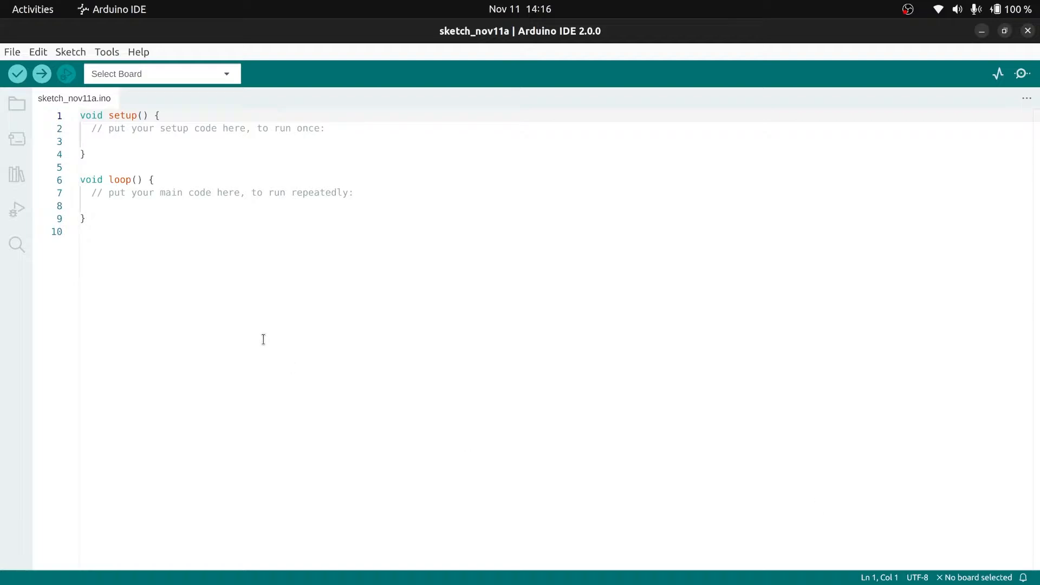
{"action": "mouse_move", "coordinate": [194, 268]}
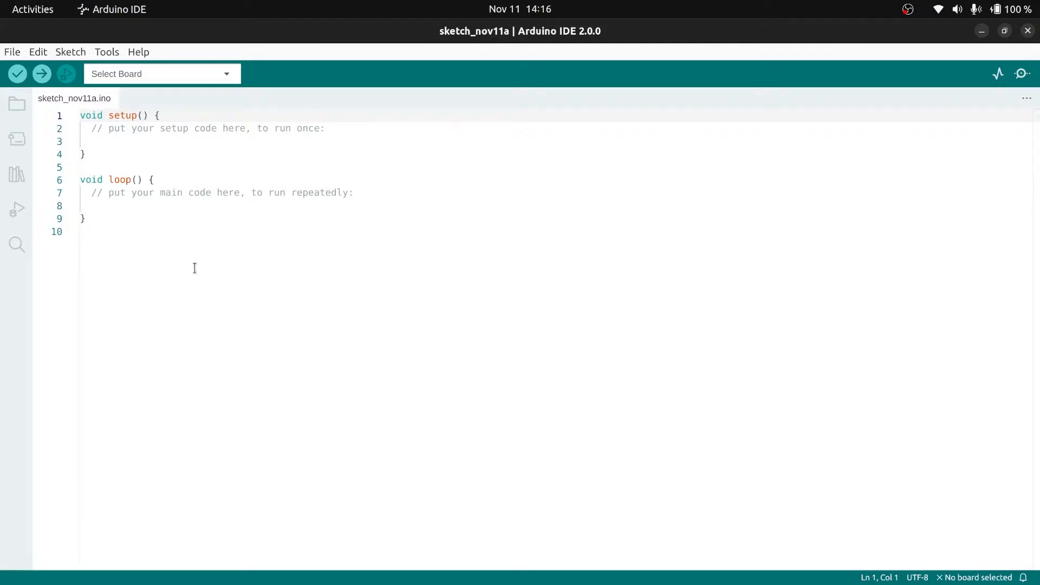
Load the built-in Blink example from File > Examples > 01.Basics
{"action": "left_click", "coordinate": [11, 52]}
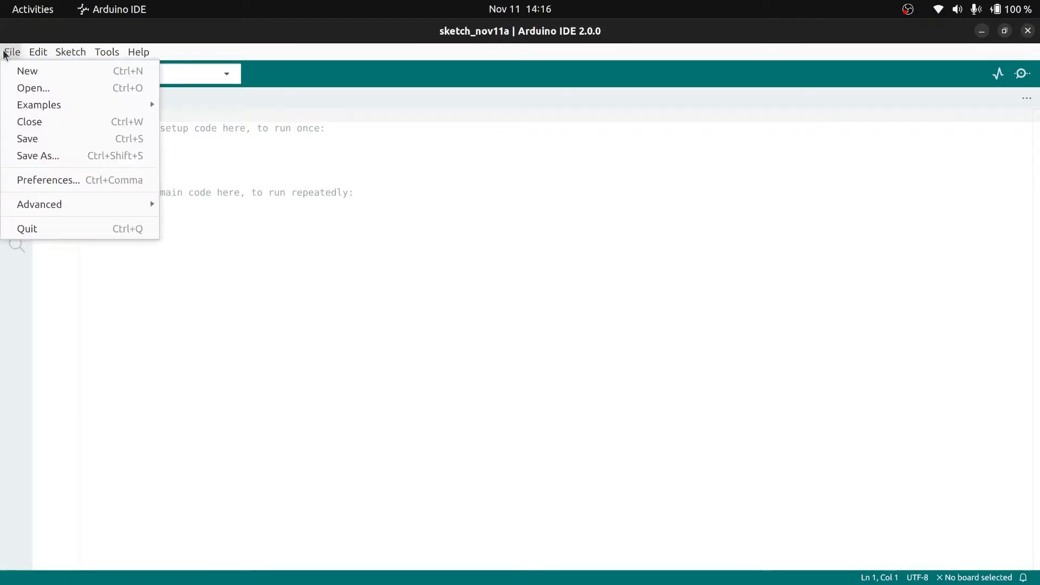
{"action": "mouse_move", "coordinate": [56, 72]}
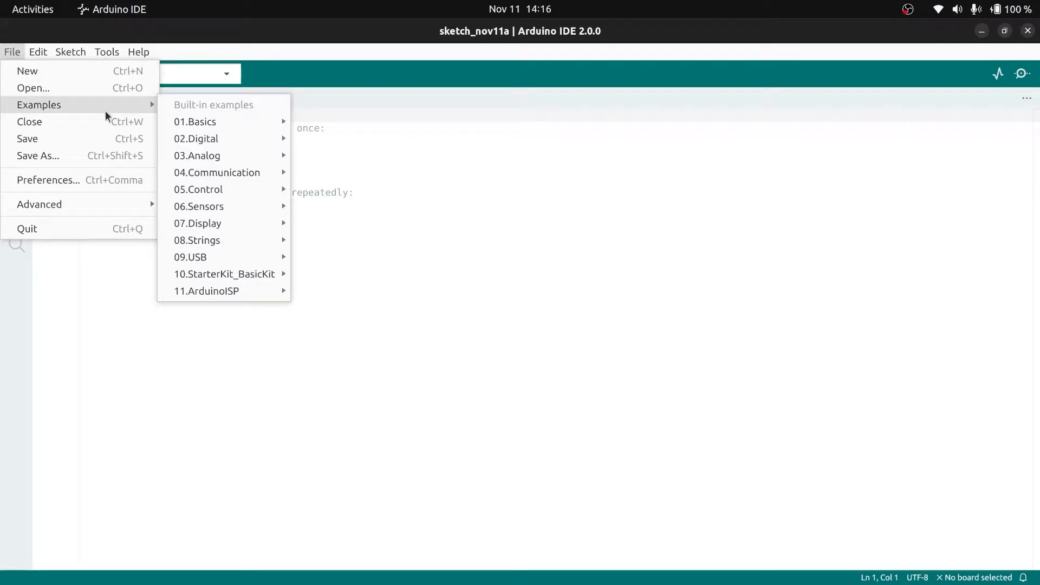
{"action": "mouse_move", "coordinate": [195, 121]}
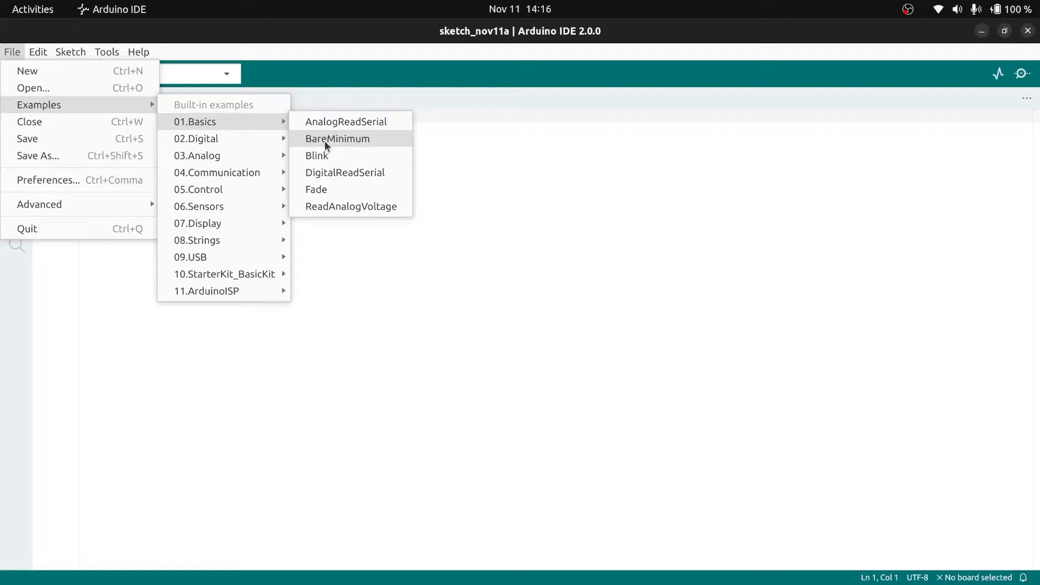
{"action": "left_click", "coordinate": [337, 139]}
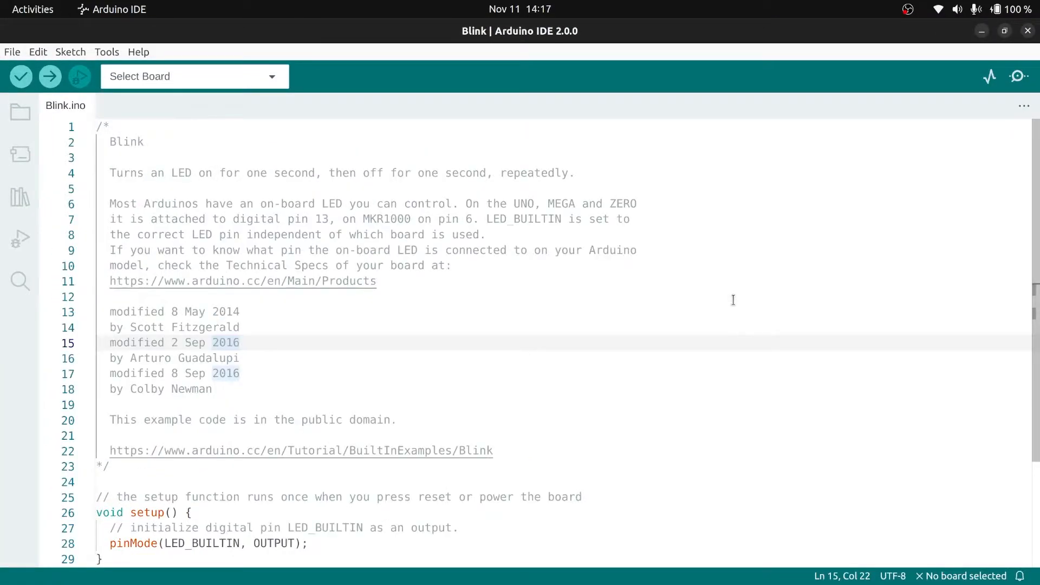
Select Arduino Mega or Mega 2560 as the board under Tools, then return to Tools for the port
{"action": "scroll", "scroll_direction": "down", "scroll_amount": 3}
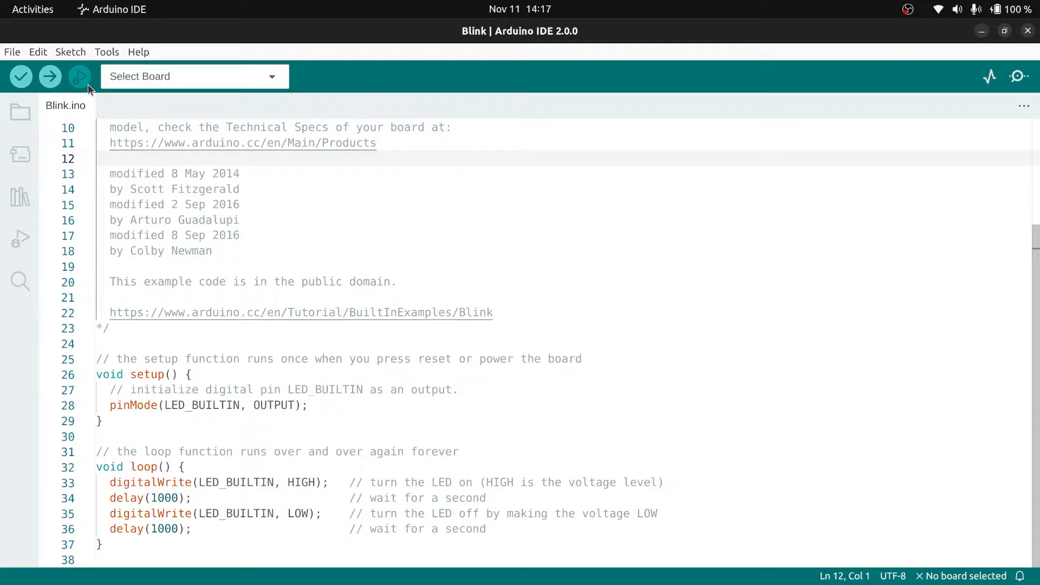
{"action": "left_click", "coordinate": [106, 53]}
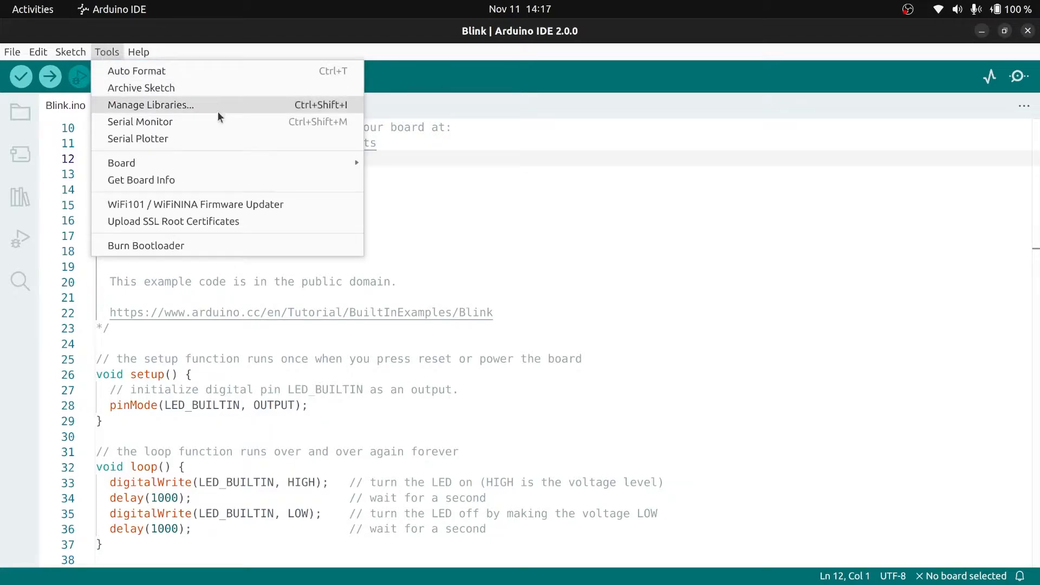
{"action": "mouse_move", "coordinate": [122, 162]}
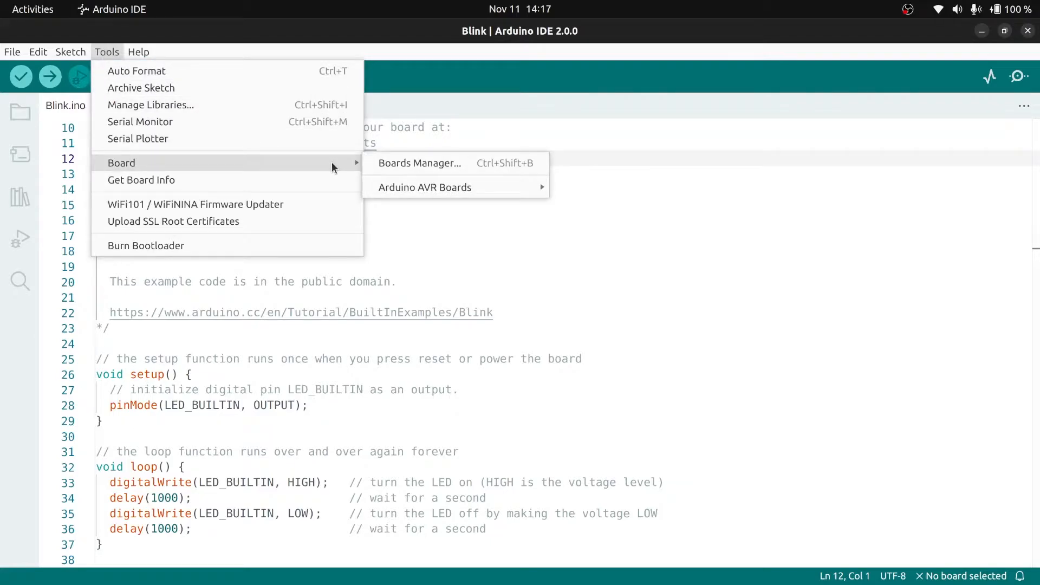
{"action": "mouse_move", "coordinate": [424, 187]}
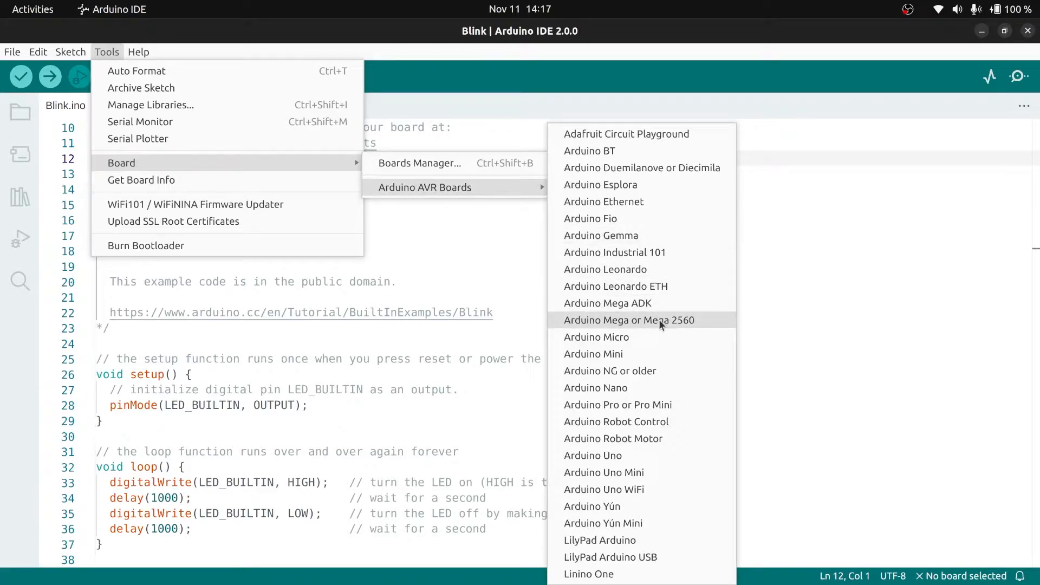
{"action": "left_click", "coordinate": [628, 320]}
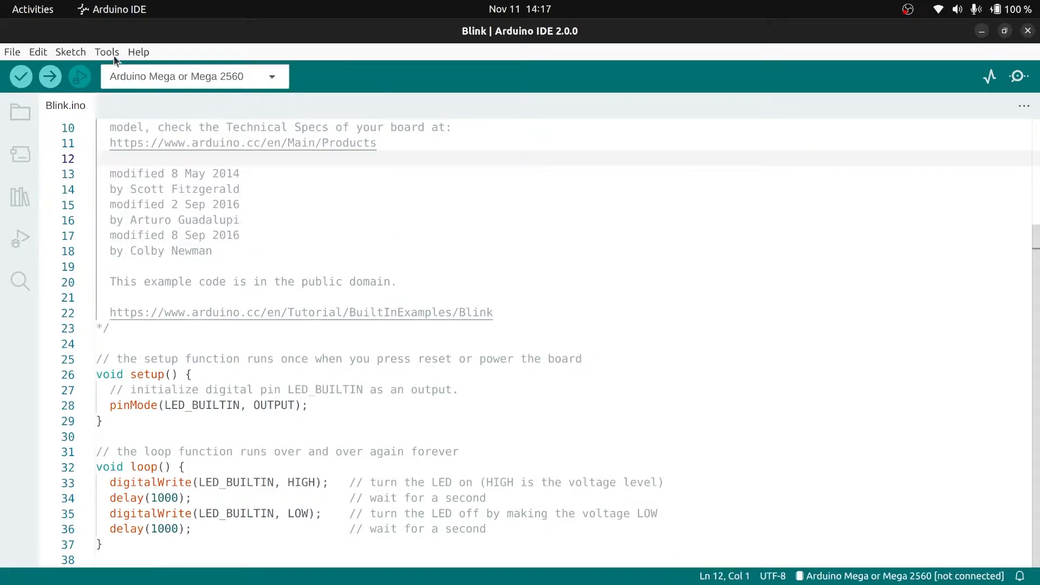
{"action": "left_click", "coordinate": [106, 53]}
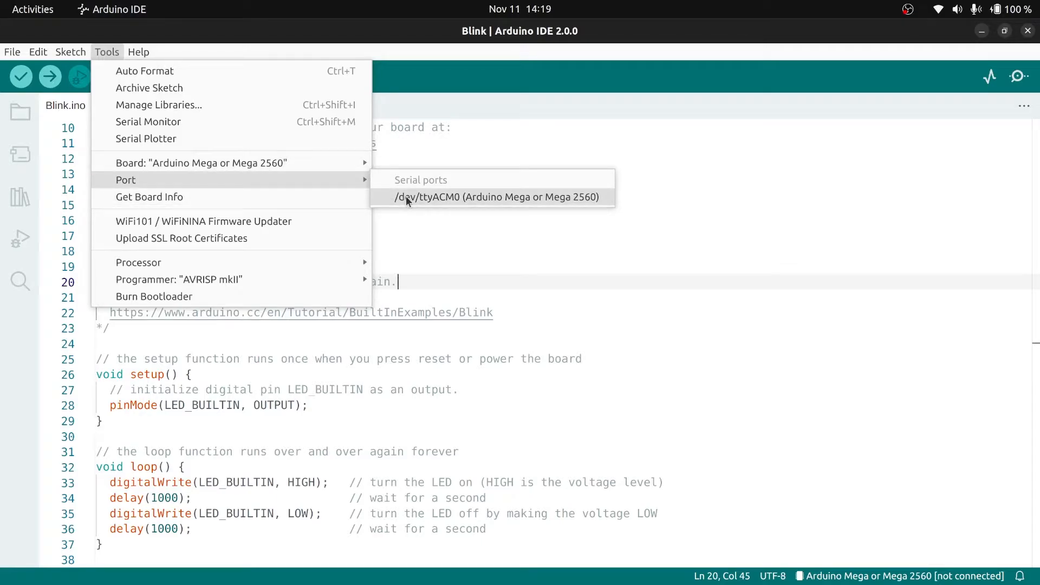
Select /dev/ttyACM0 as the port and compile Blink successfully with Verify
{"action": "left_click", "coordinate": [495, 197]}
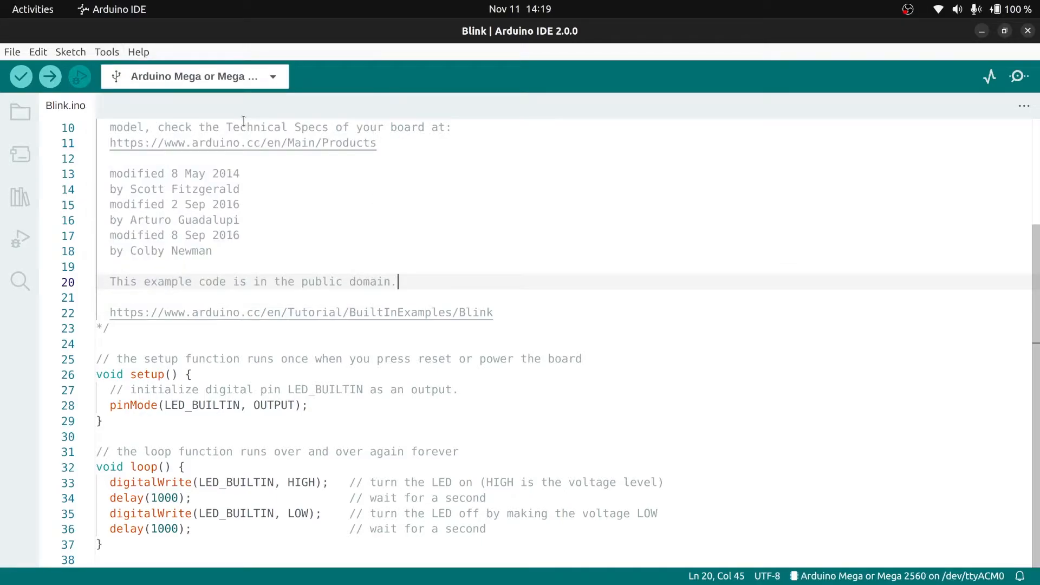
{"action": "left_click", "coordinate": [193, 75]}
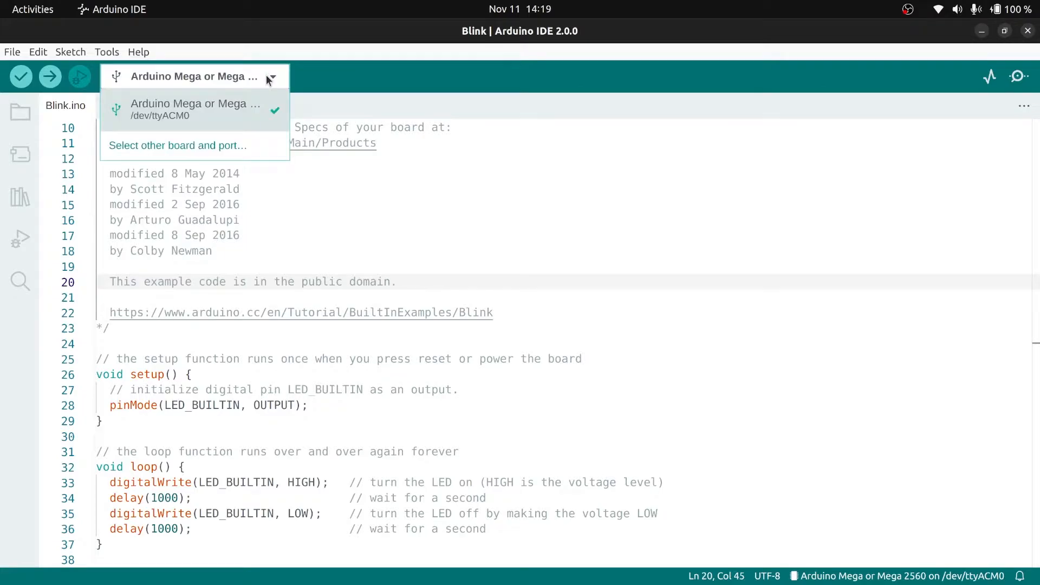
{"action": "left_click", "coordinate": [21, 76]}
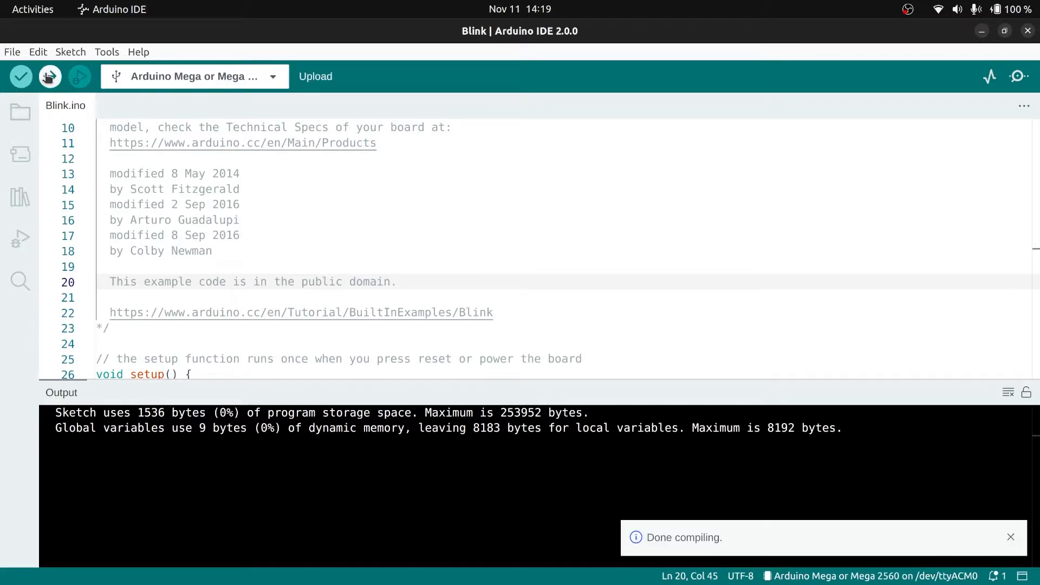
Attempt the upload and select /dev/ttyACM0 in the permission-denied error for copying
{"action": "left_click", "coordinate": [49, 76]}
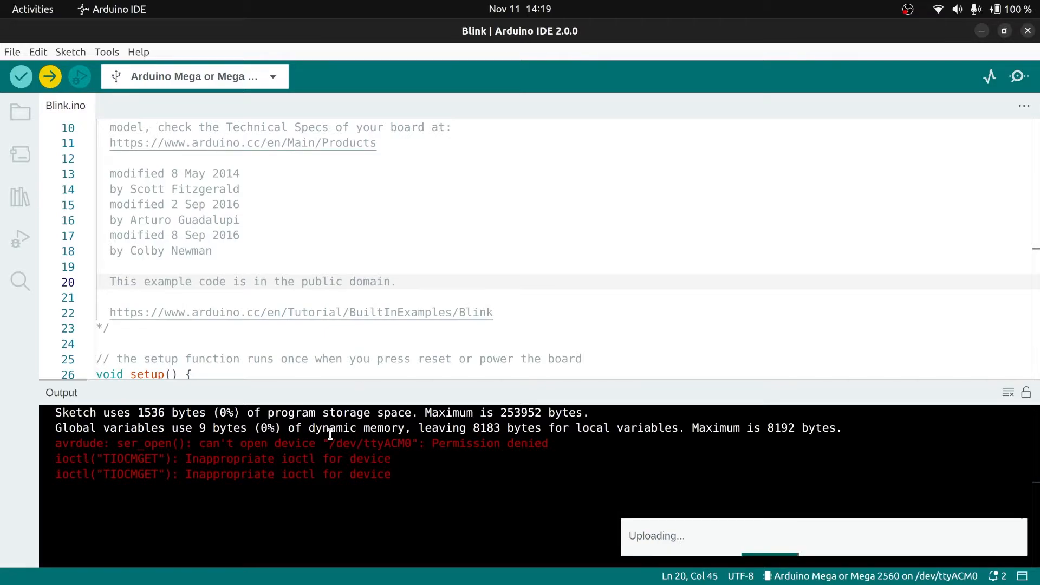
{"action": "double_click", "coordinate": [373, 443]}
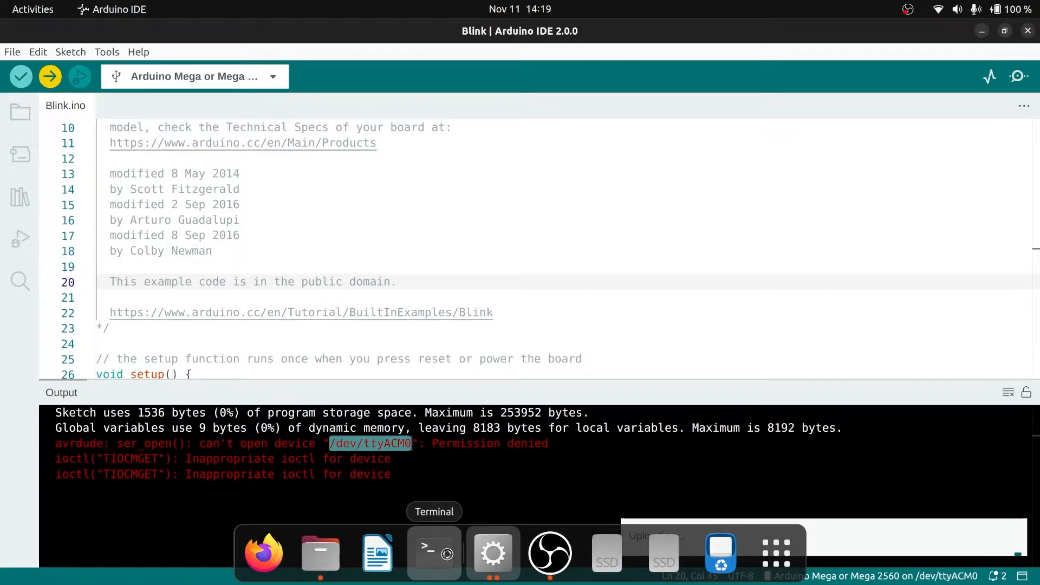
In a new Terminal, run ls -l on the pasted /dev/ttyACM0 path to show its root/dialout ownership
{"action": "left_click", "coordinate": [434, 553]}
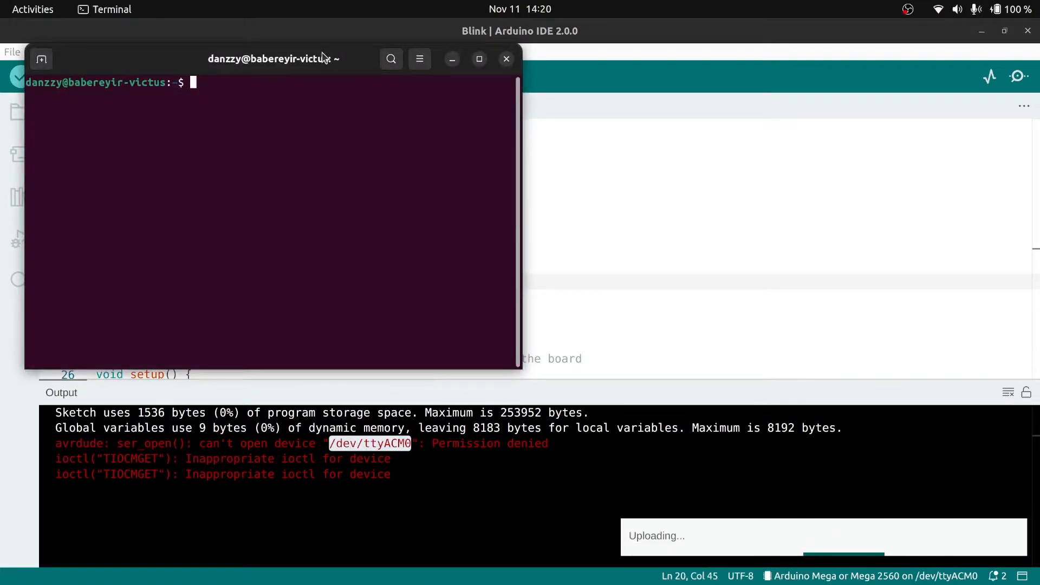
{"action": "left_click_drag", "start_coordinate": [272, 58], "coordinate": [531, 87]}
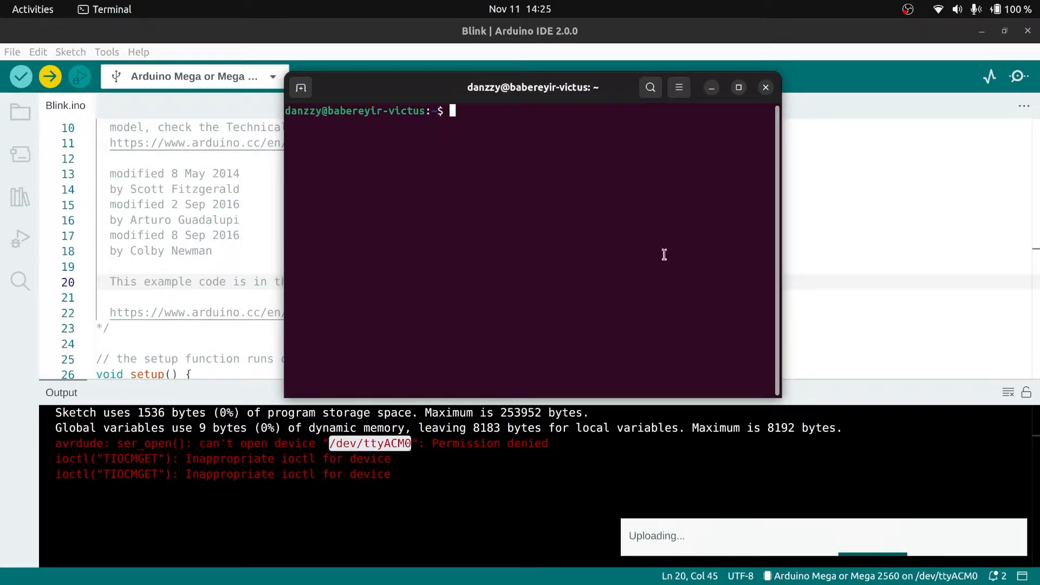
{"action": "mouse_move", "coordinate": [639, 243]}
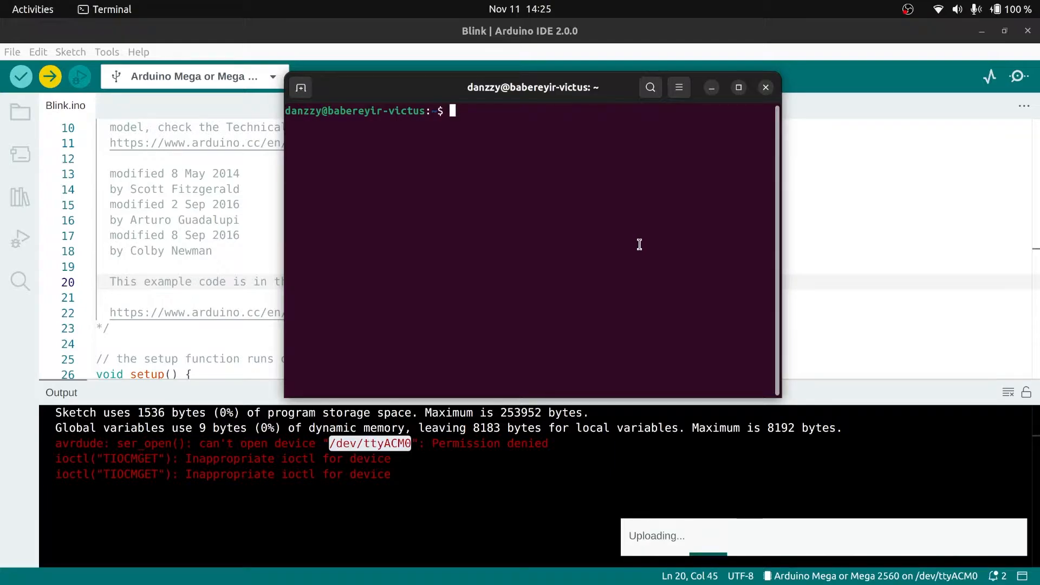
{"action": "type", "text": "ls"}
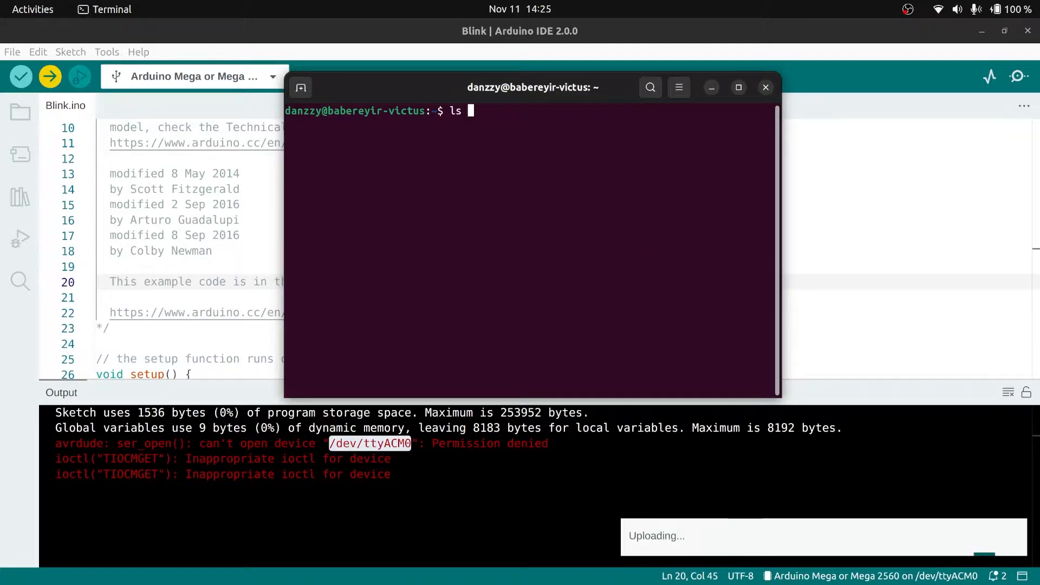
{"action": "type", "text": "-l"}
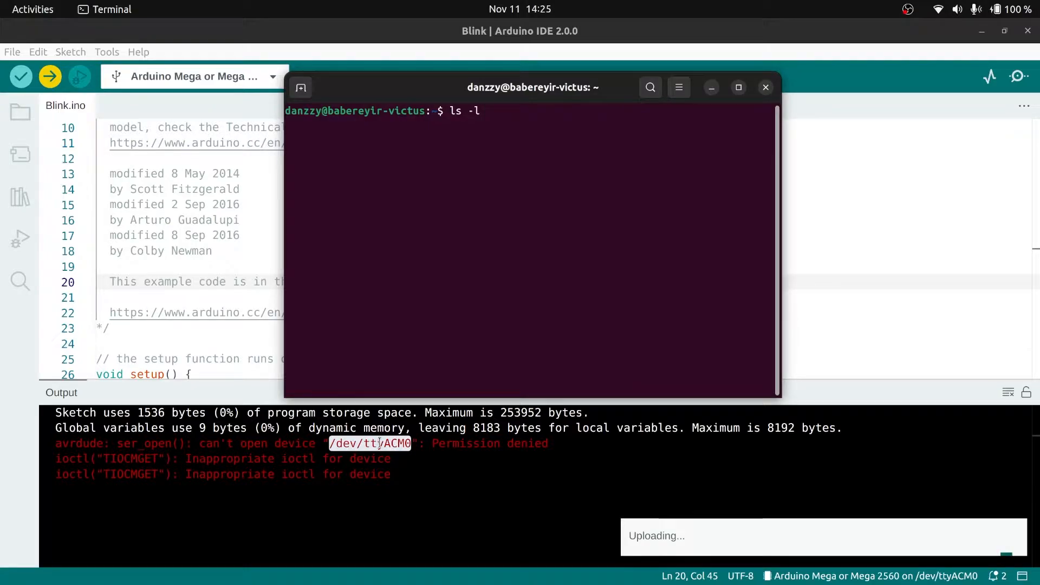
{"action": "right_click", "coordinate": [372, 457]}
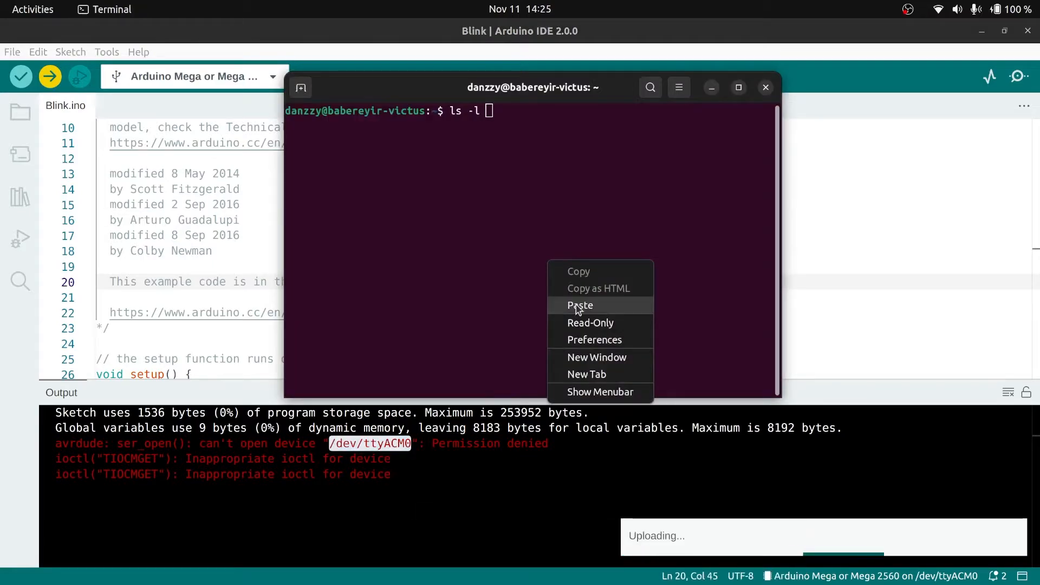
{"action": "left_click", "coordinate": [579, 305]}
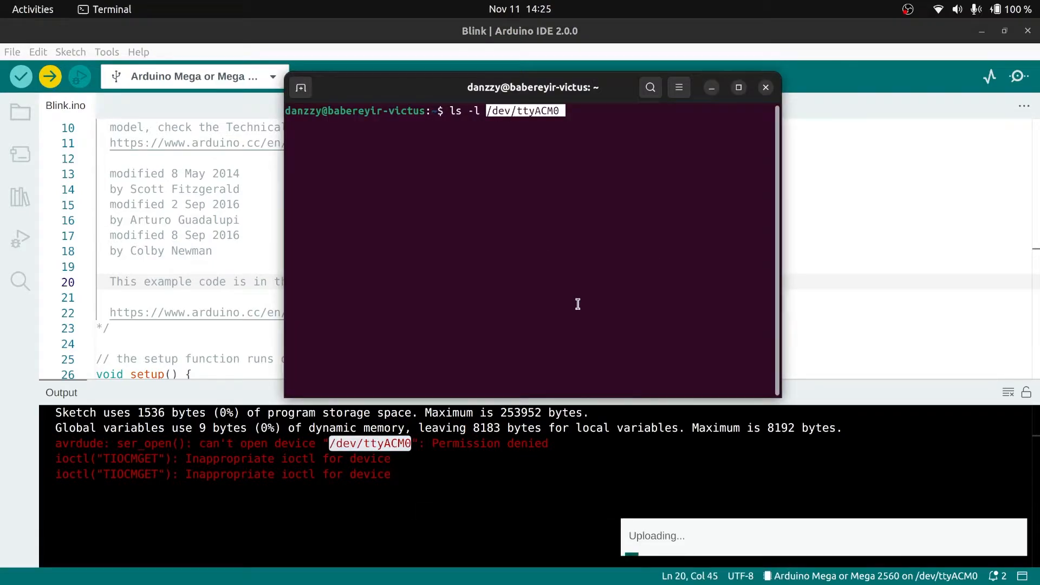
{"action": "key", "text": "Return"}
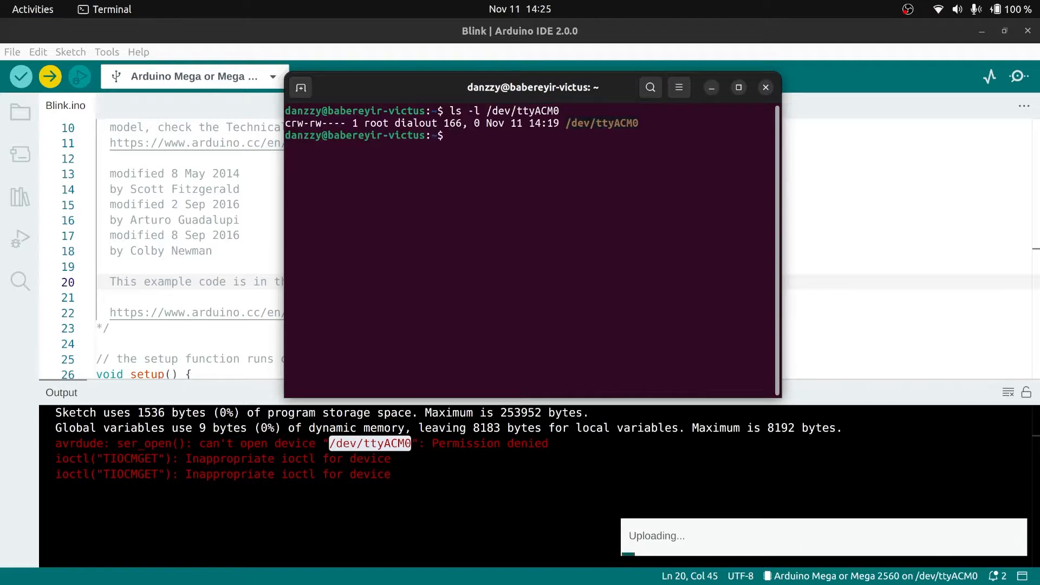
{"action": "mouse_move", "coordinate": [399, 182]}
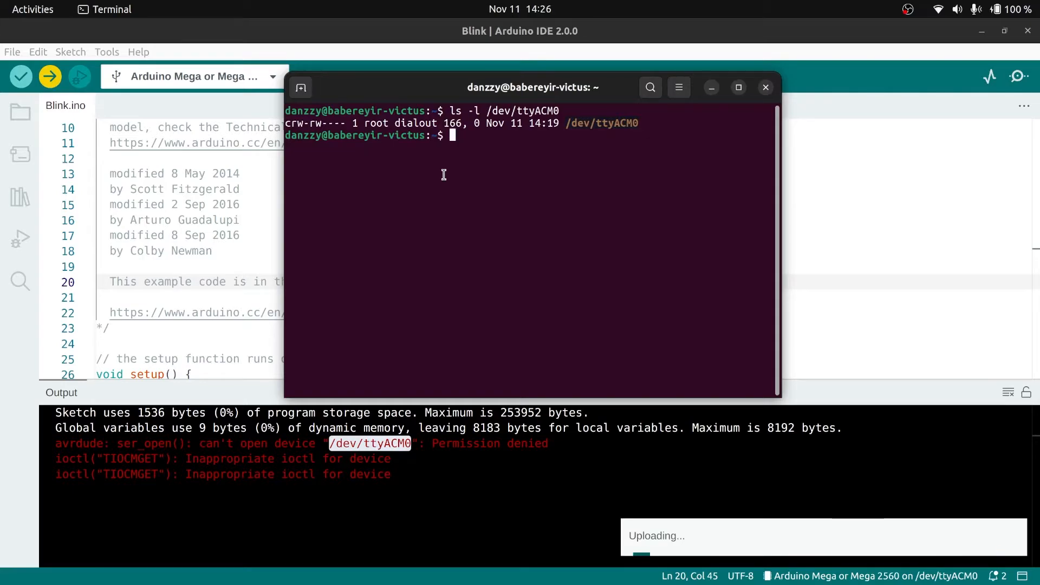
Run sudo chmod a+rw /dev/ttyACM0 and relist it, now showing crw-rw-rw-
{"action": "type", "text": "sudo"}
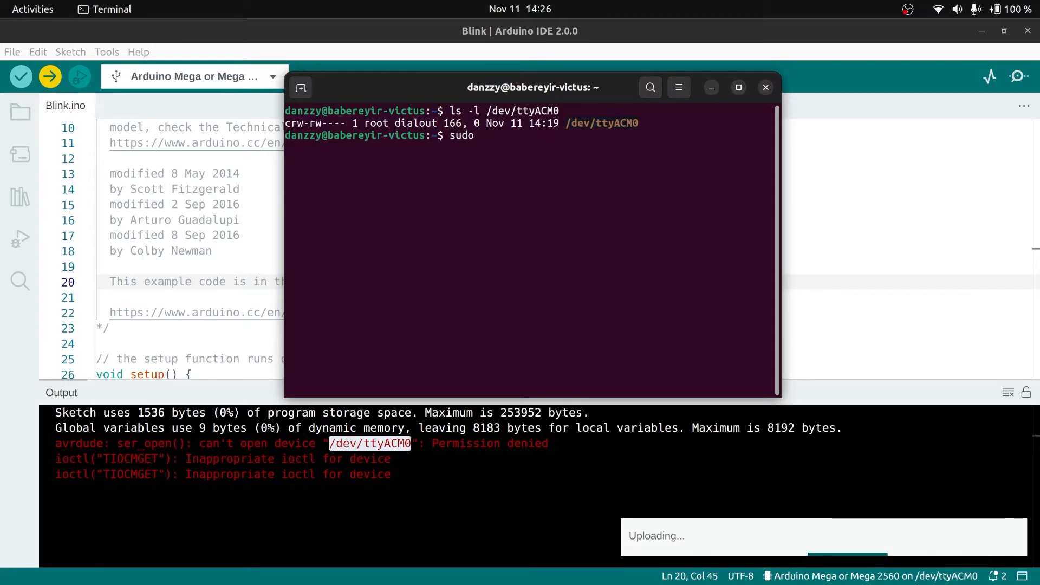
{"action": "type", "text": "chm"}
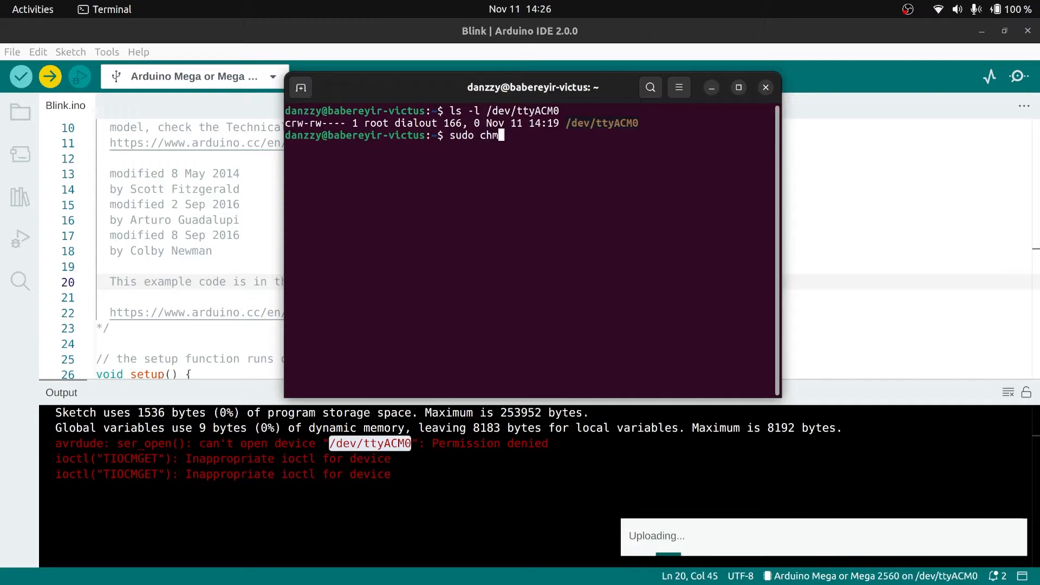
{"action": "type", "text": "od a"}
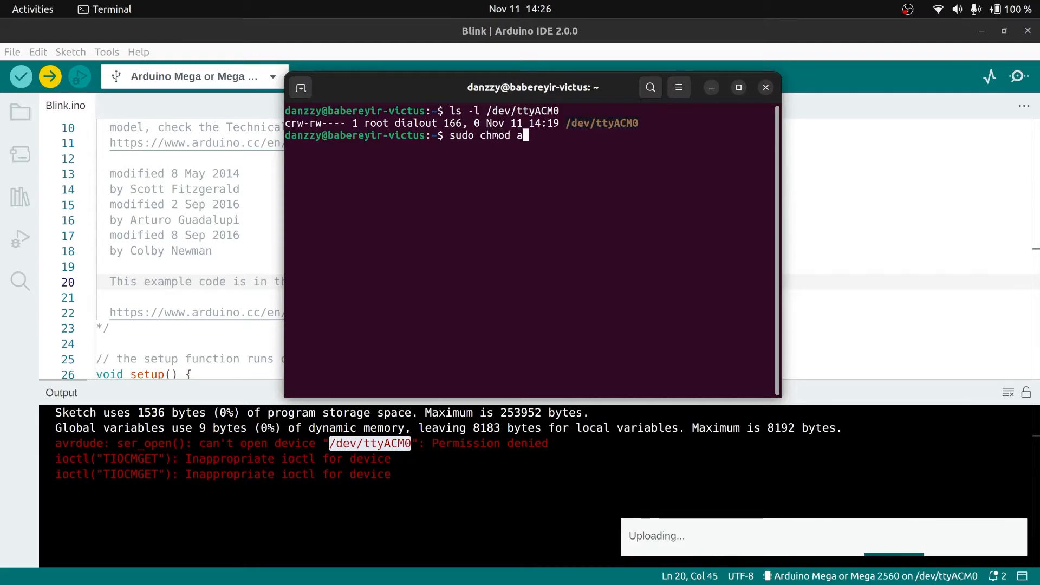
{"action": "type", "text": "+rw /dev/ttyACM0"}
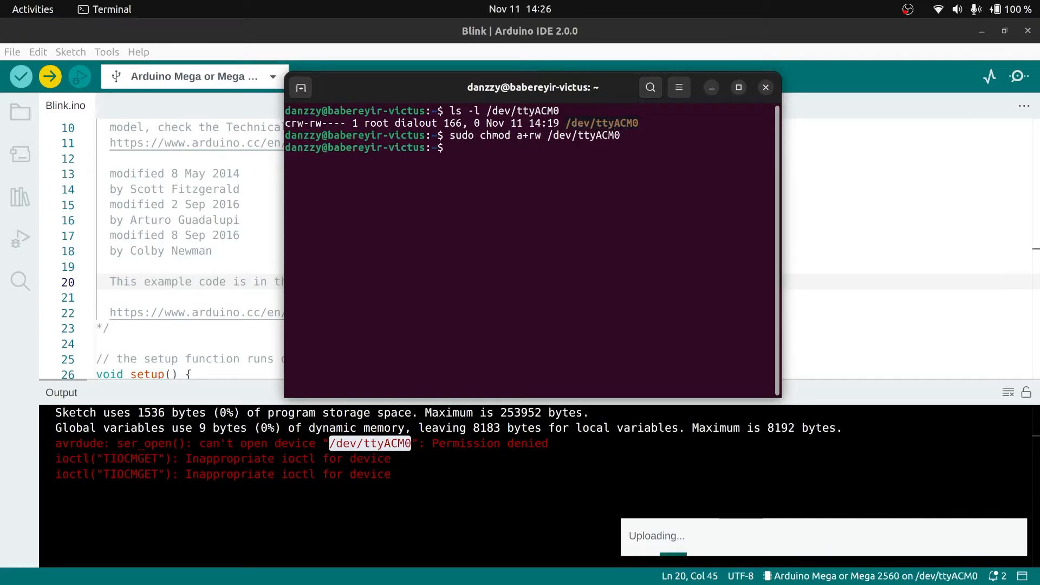
{"action": "type", "text": "ls -l /dev/ttyACM0"}
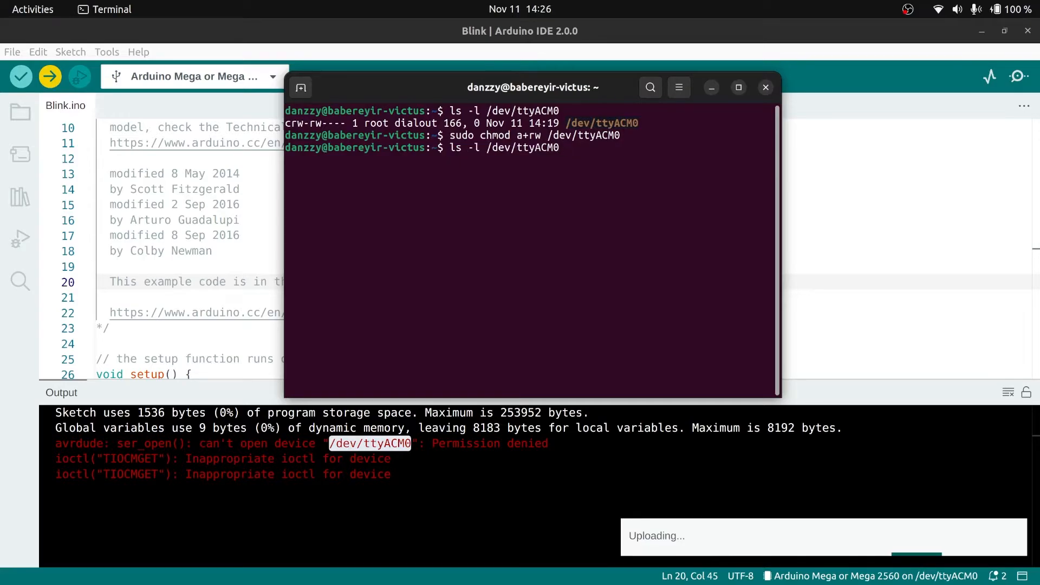
{"action": "key", "text": "Return"}
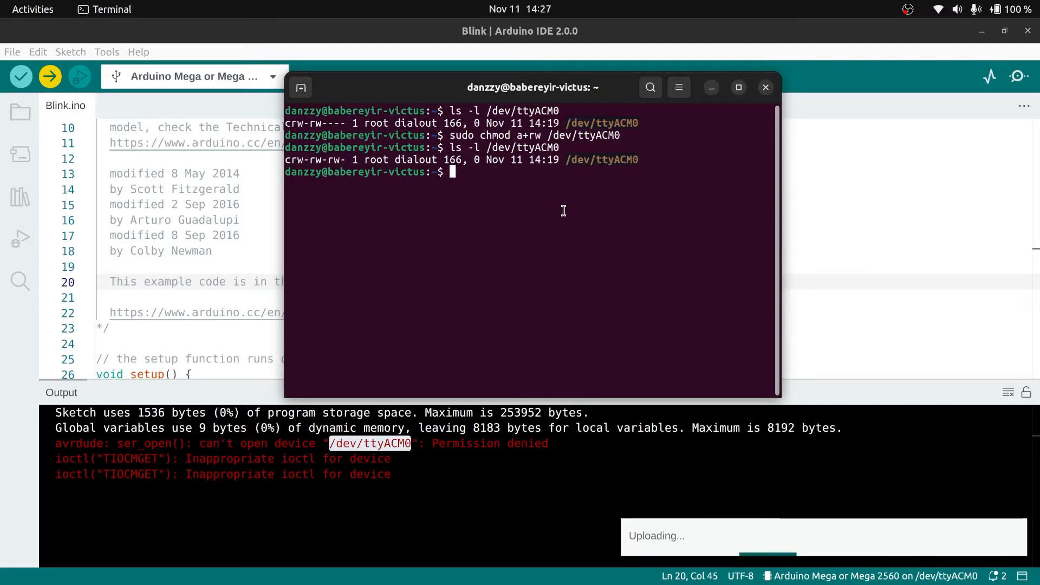
Revoke others' read/write on /dev/ttyACM0 with chmod, relist it as crw-rw----, and begin sudo adduser
{"action": "type", "text": "sudo chmod a"}
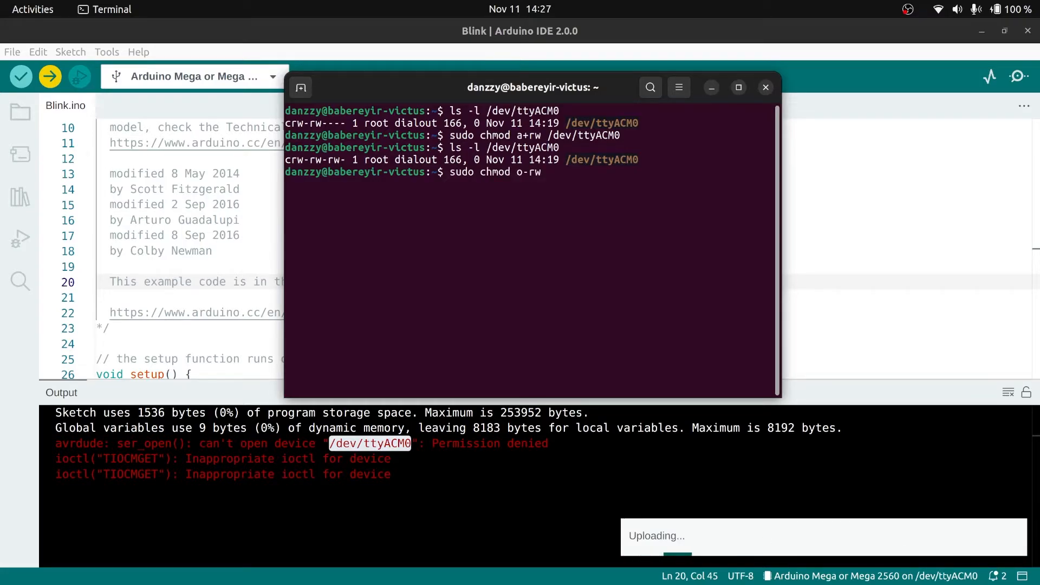
{"action": "type", "text": "/dev/ttyA"}
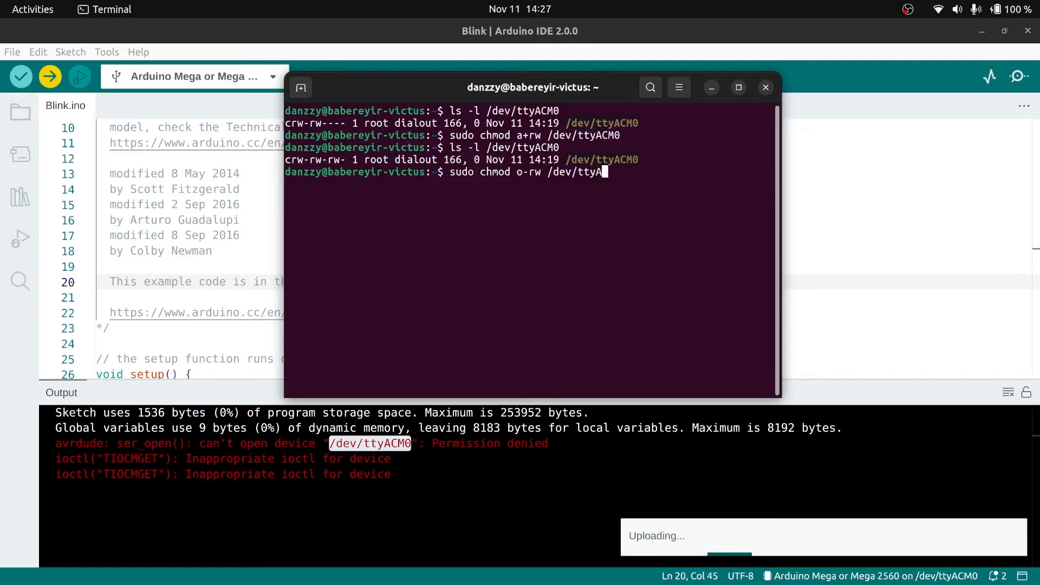
{"action": "type", "text": "CM0"}
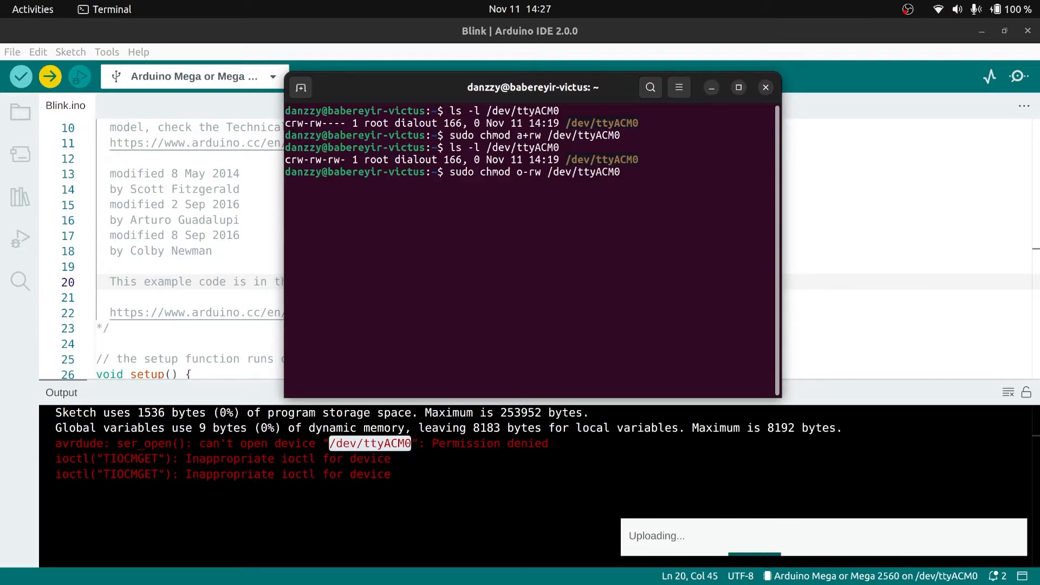
{"action": "type", "text": "ls -l /dev/ttyACM0"}
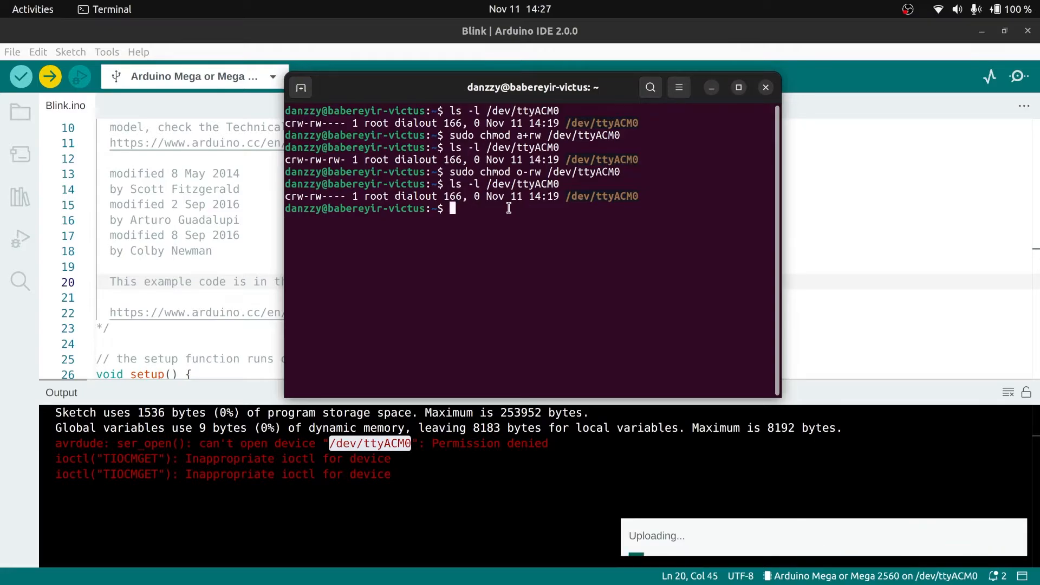
{"action": "type", "text": "sudo adduser"}
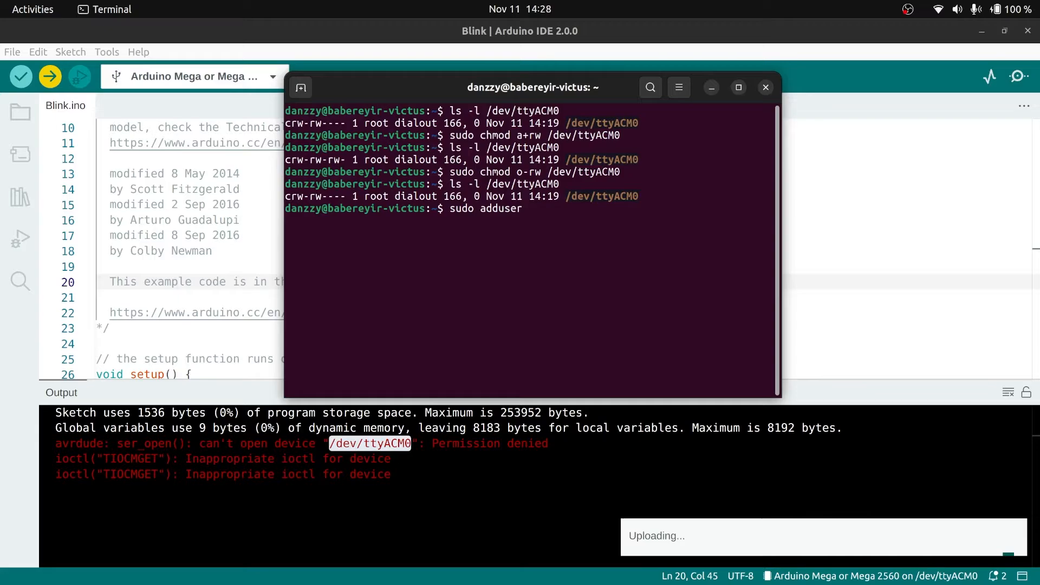
Discard the partial adduser command, then run whoami and groups, showing dialout absent
{"action": "type", "text": "username"}
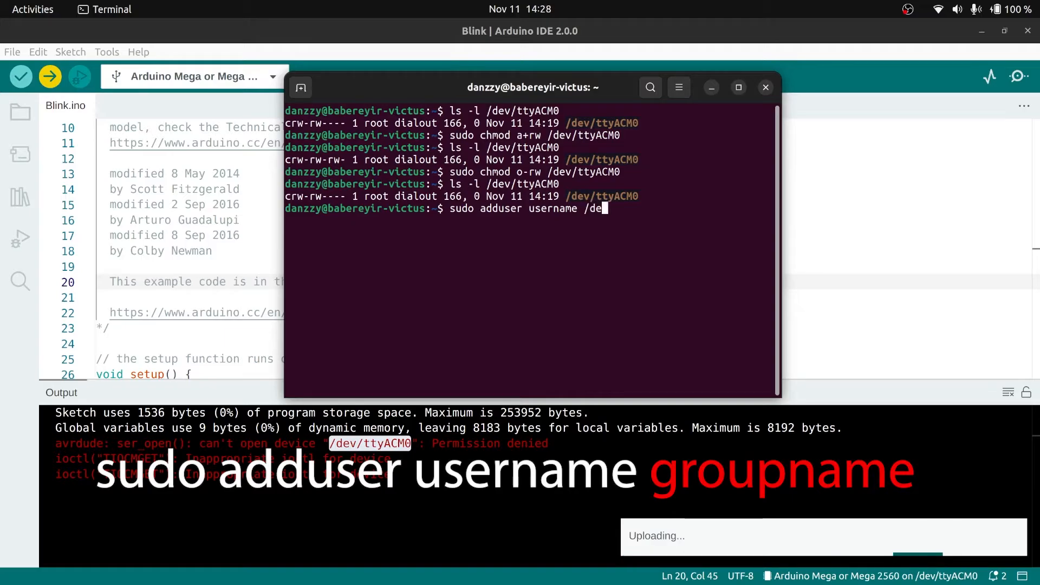
{"action": "type", "text": "/dev/ttyAC"}
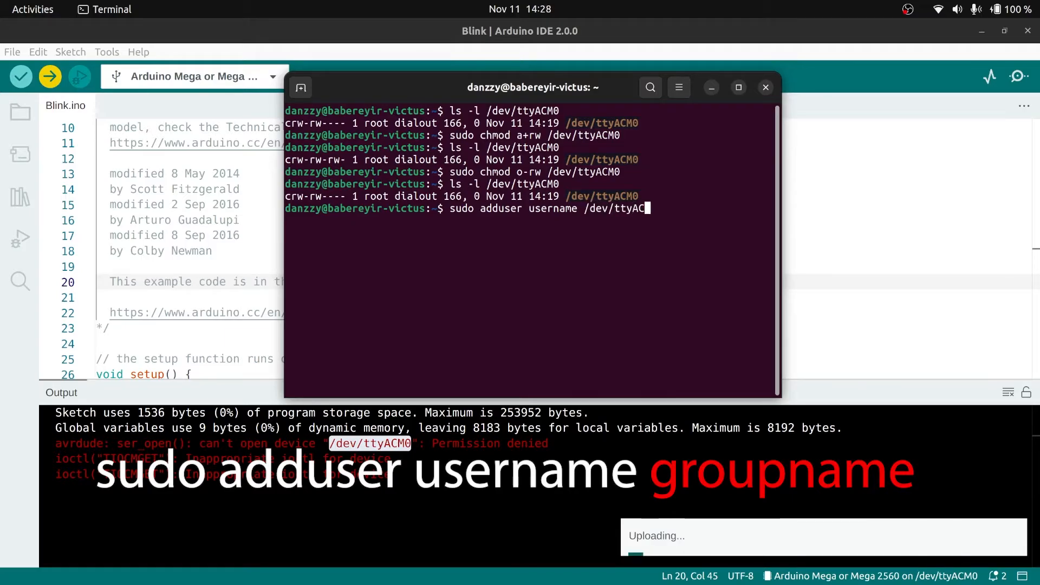
{"action": "key", "text": "BackSpace"}
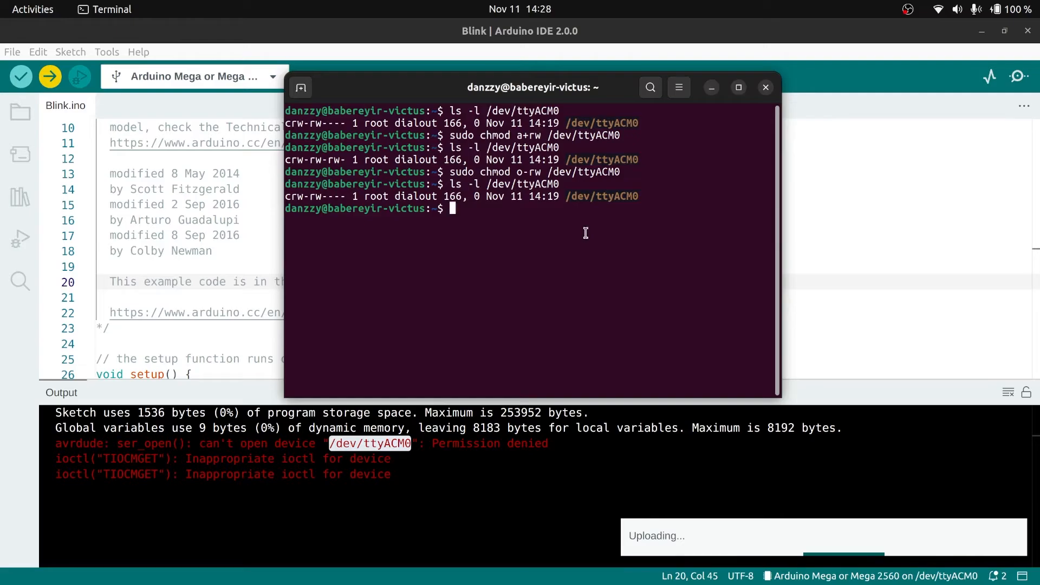
{"action": "type", "text": "whoami"}
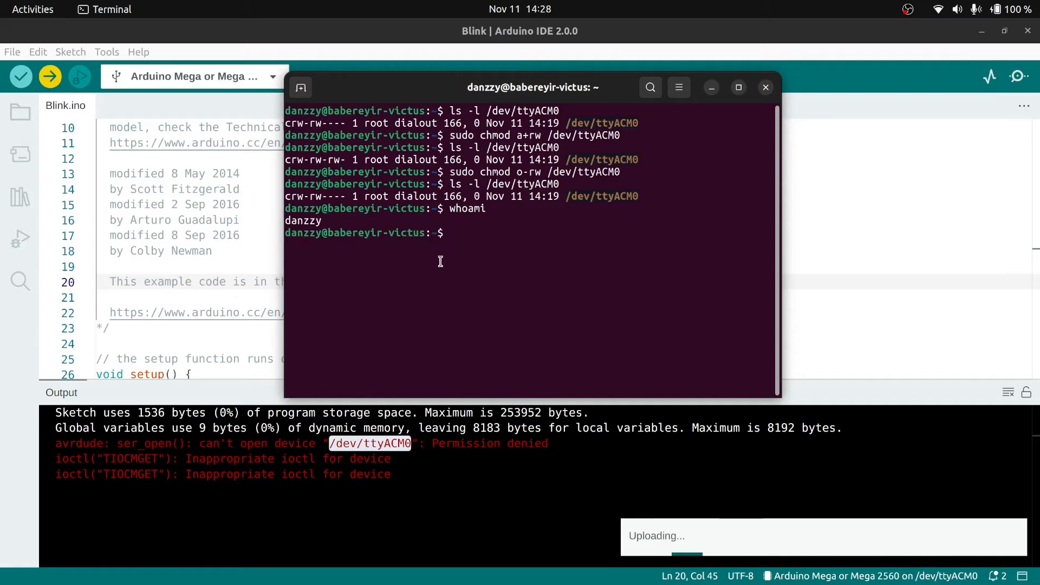
{"action": "right_click", "coordinate": [309, 225]}
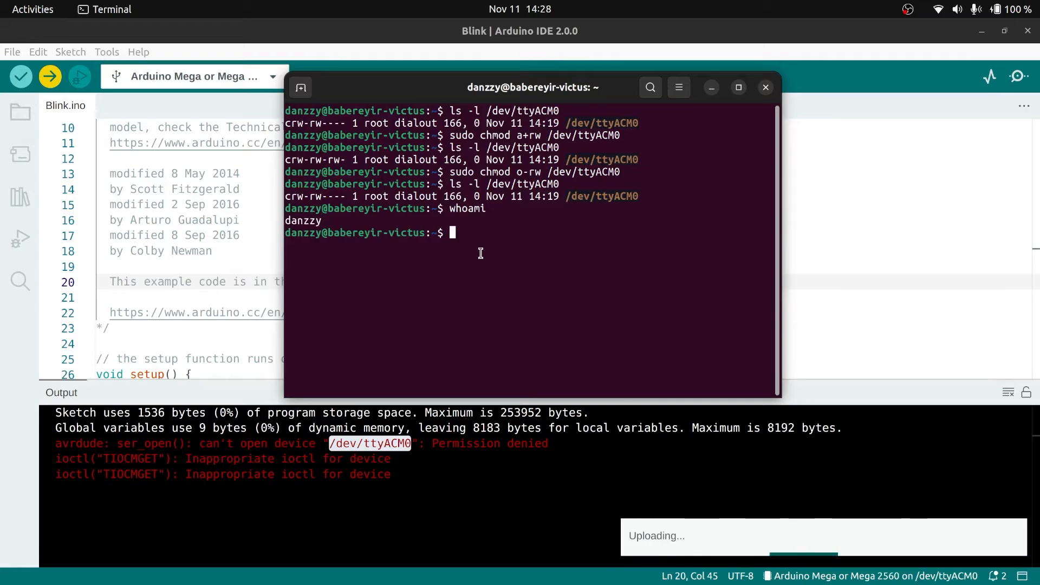
{"action": "type", "text": "groups"}
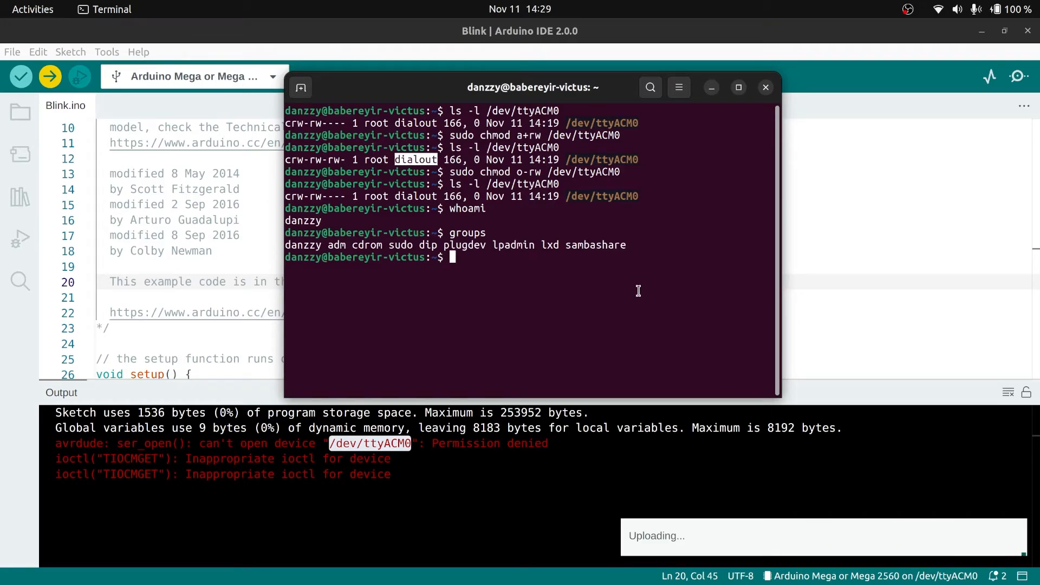
Run 'sudo adduser danzzy dialout' to add the user to dialout, then re-check with groups
{"action": "type", "text": "sudo"}
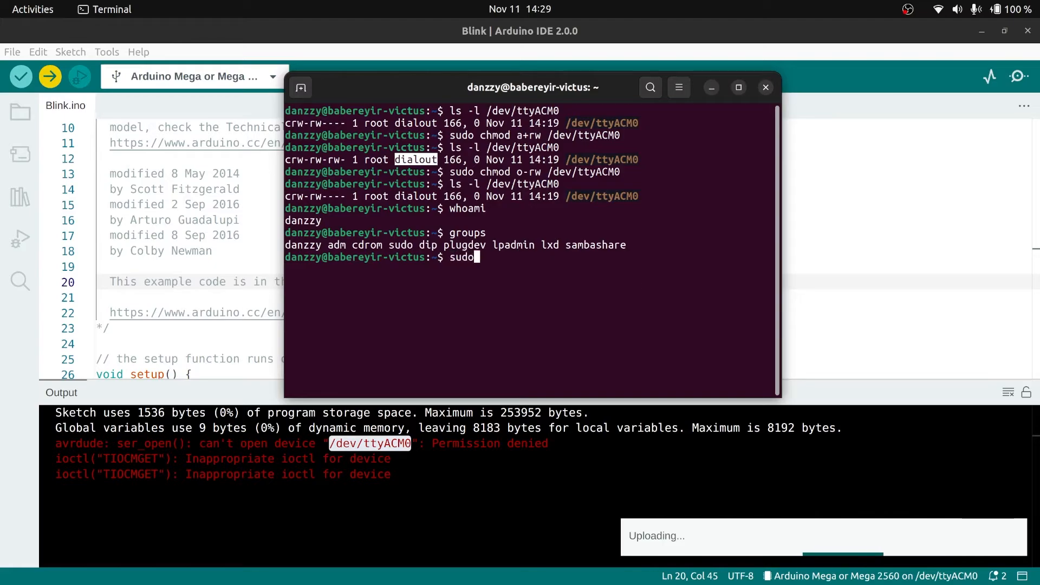
{"action": "type", "text": "add"}
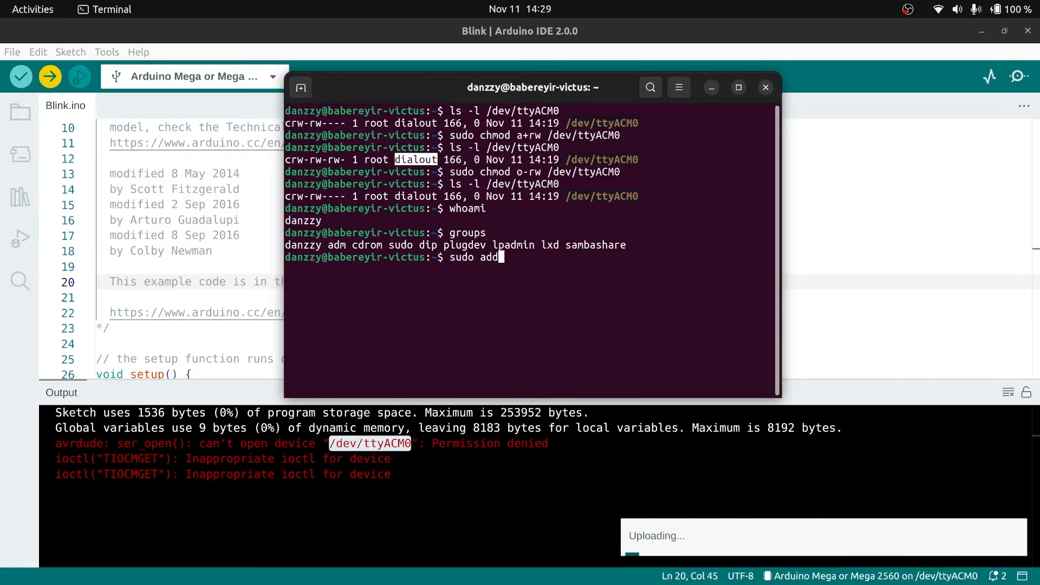
{"action": "type", "text": "user"}
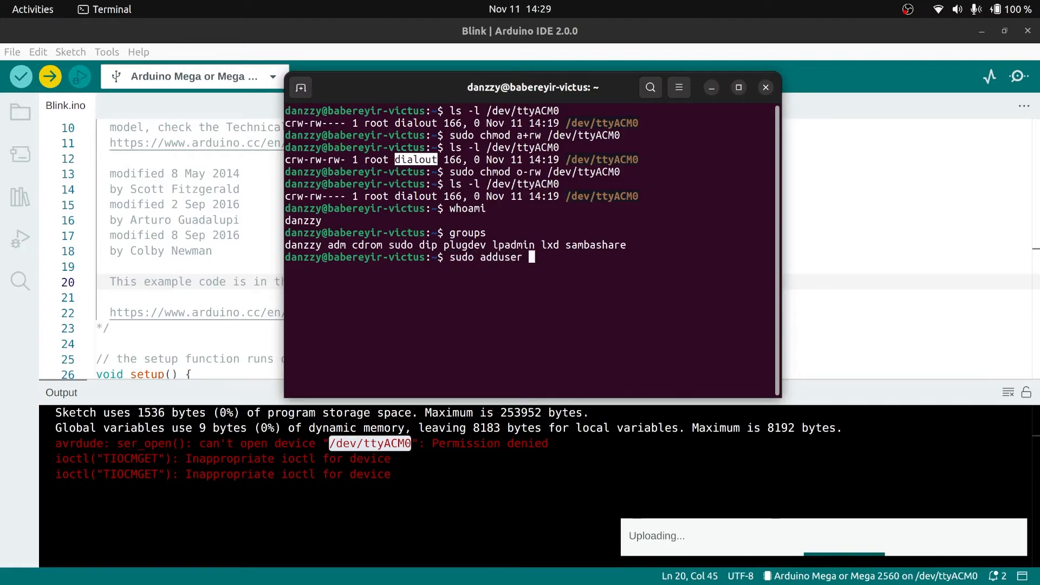
{"action": "type", "text": "danzzy"}
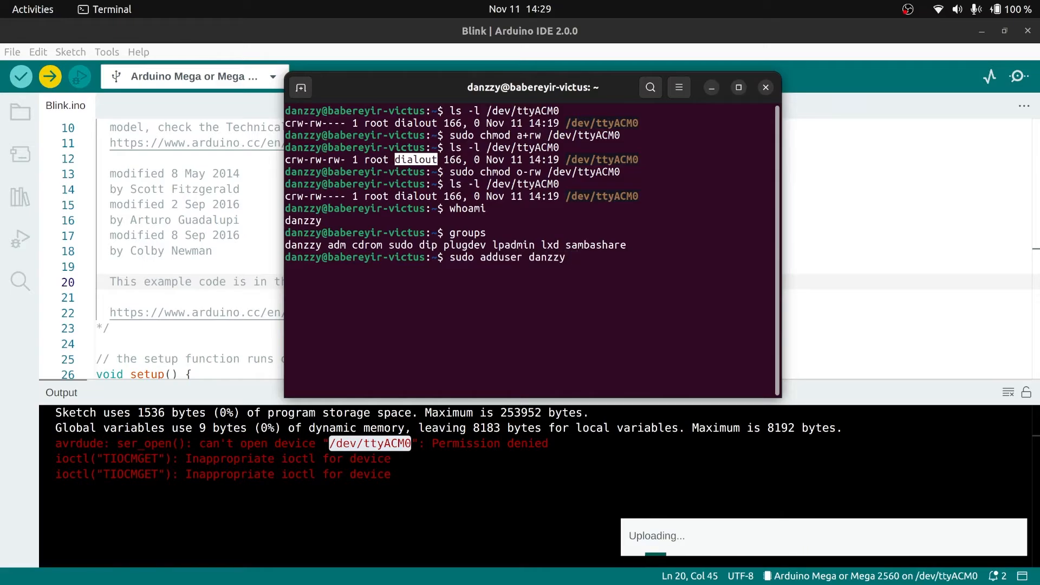
{"action": "type", "text": "dial"}
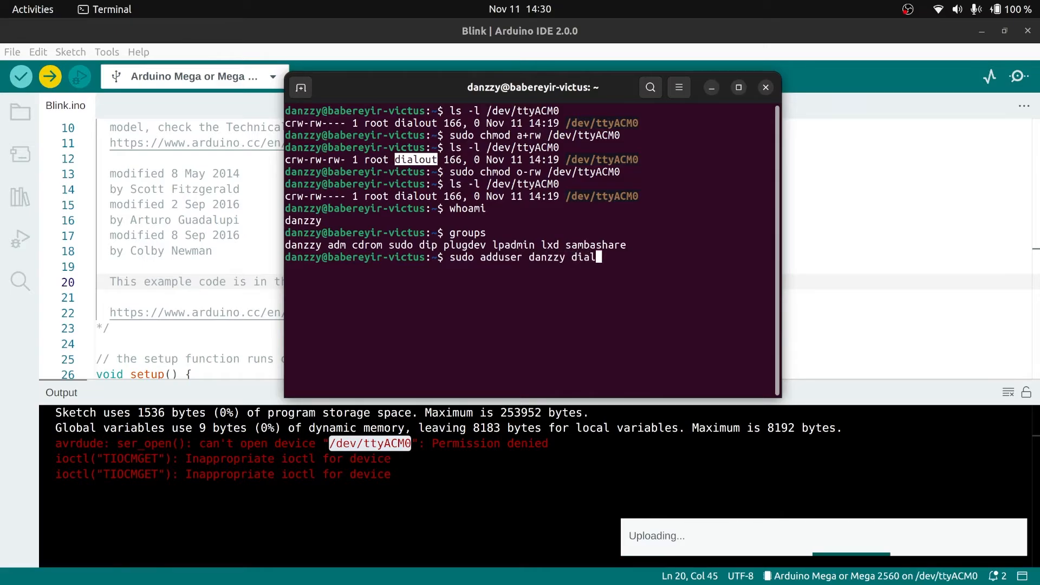
{"action": "type", "text": "out"}
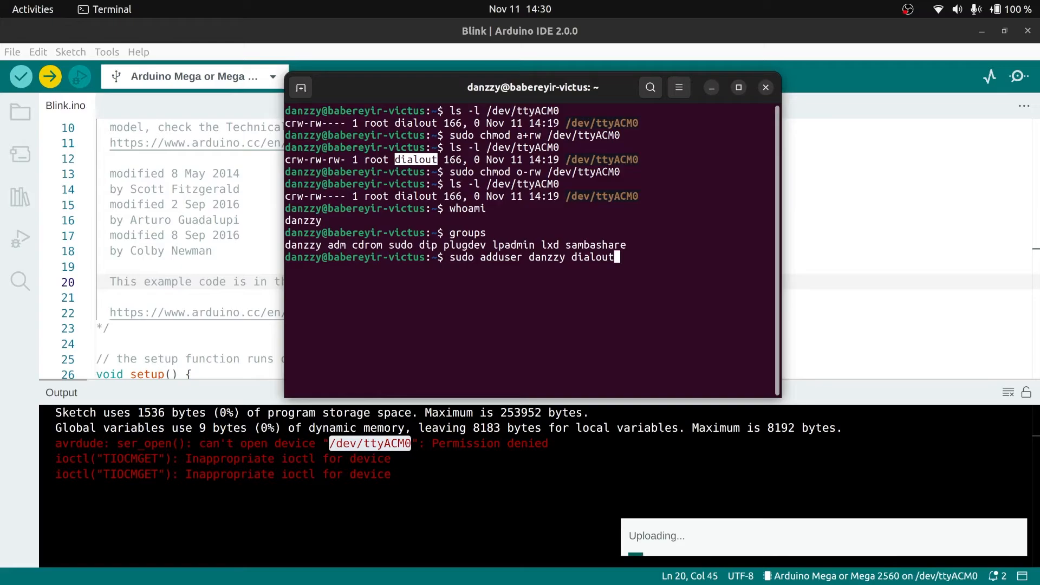
{"action": "key", "text": "Return"}
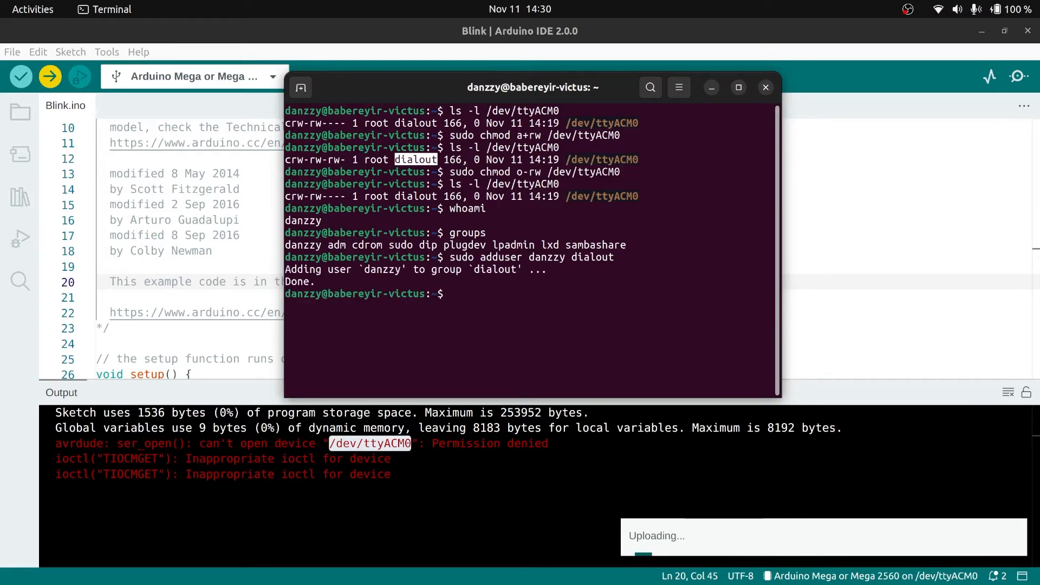
{"action": "type", "text": "groups"}
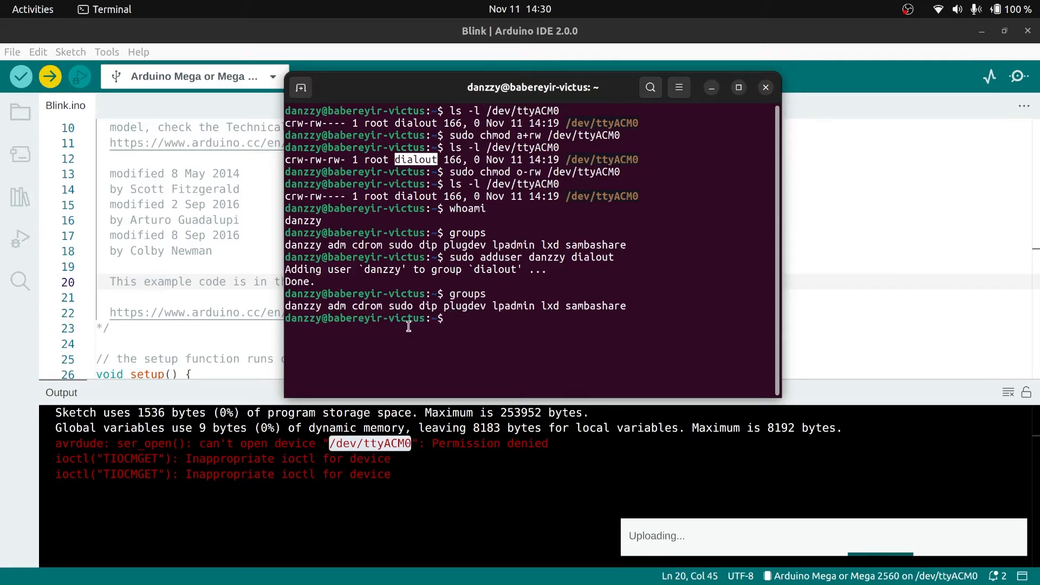
{"action": "mouse_move", "coordinate": [654, 309]}
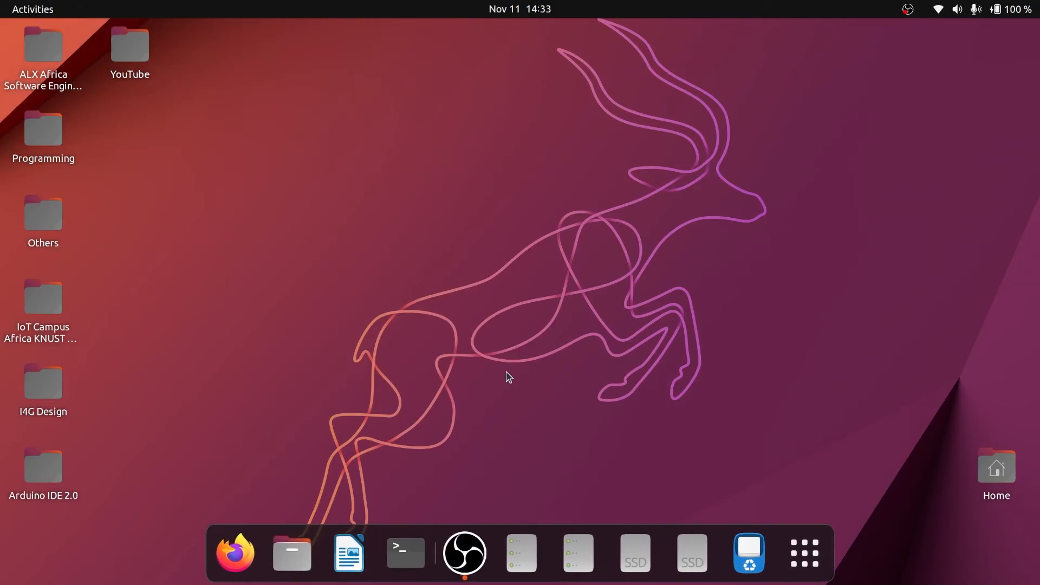
Relaunch Arduino IDE 2.0 from the desktop and start a fresh Terminal for a groups check
{"action": "left_click", "coordinate": [42, 466]}
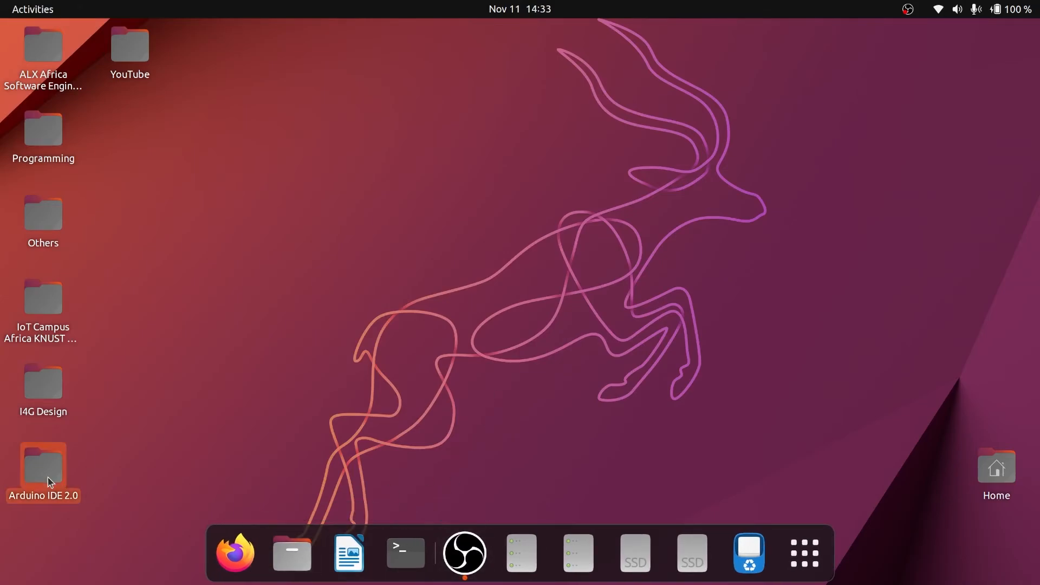
{"action": "double_click", "coordinate": [42, 465]}
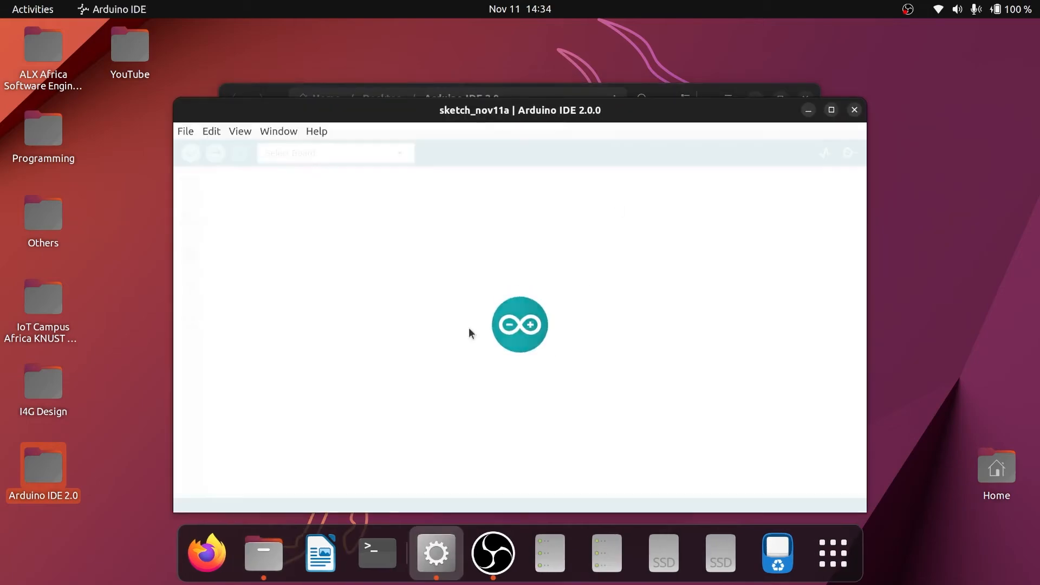
{"action": "left_click", "coordinate": [186, 131]}
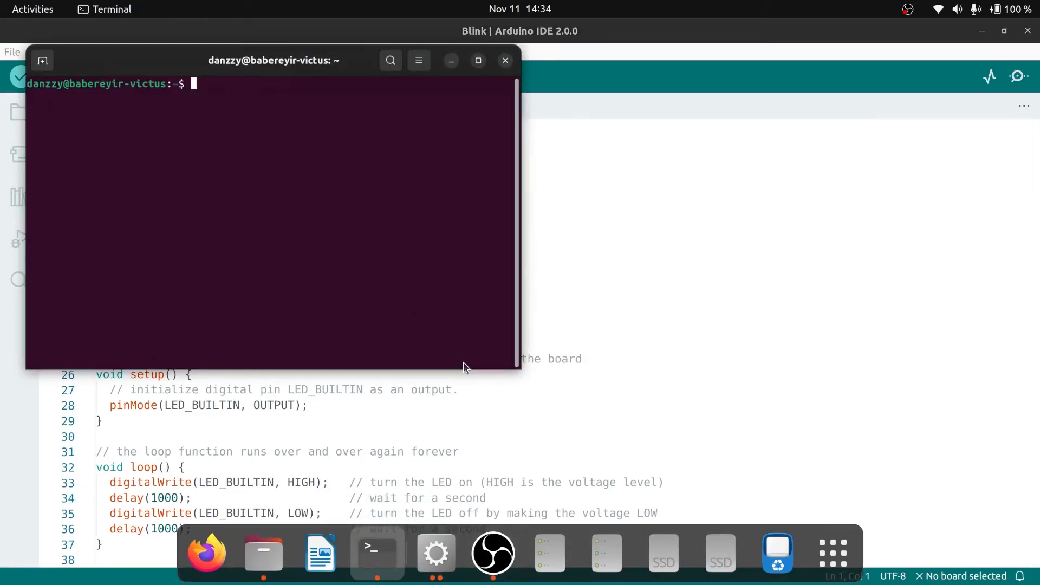
{"action": "type", "text": "groups"}
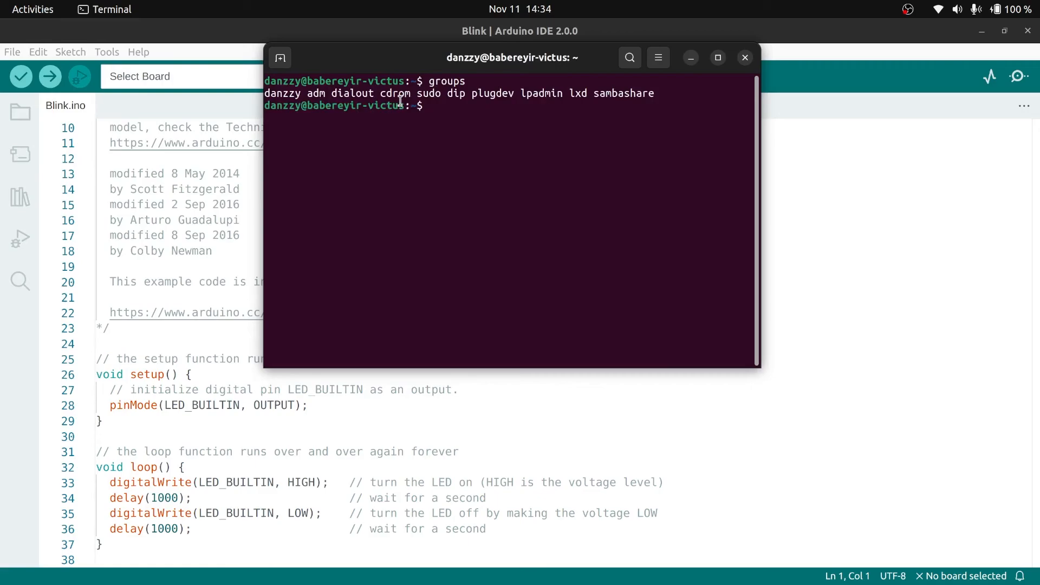
{"action": "double_click", "coordinate": [354, 93]}
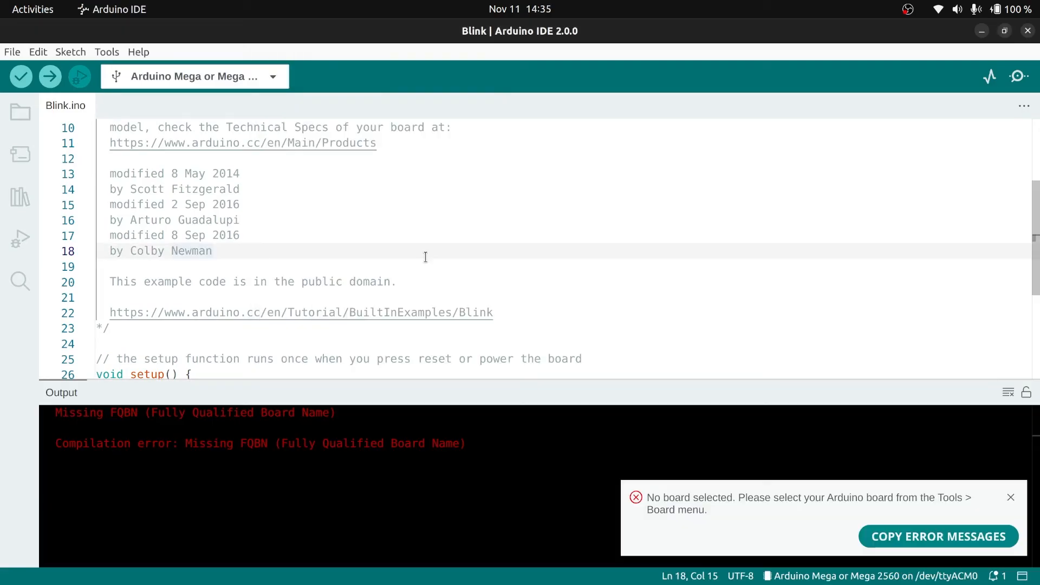
Upload the Blink sketch to the Arduino Mega from the toolbar
{"action": "left_click", "coordinate": [49, 76]}
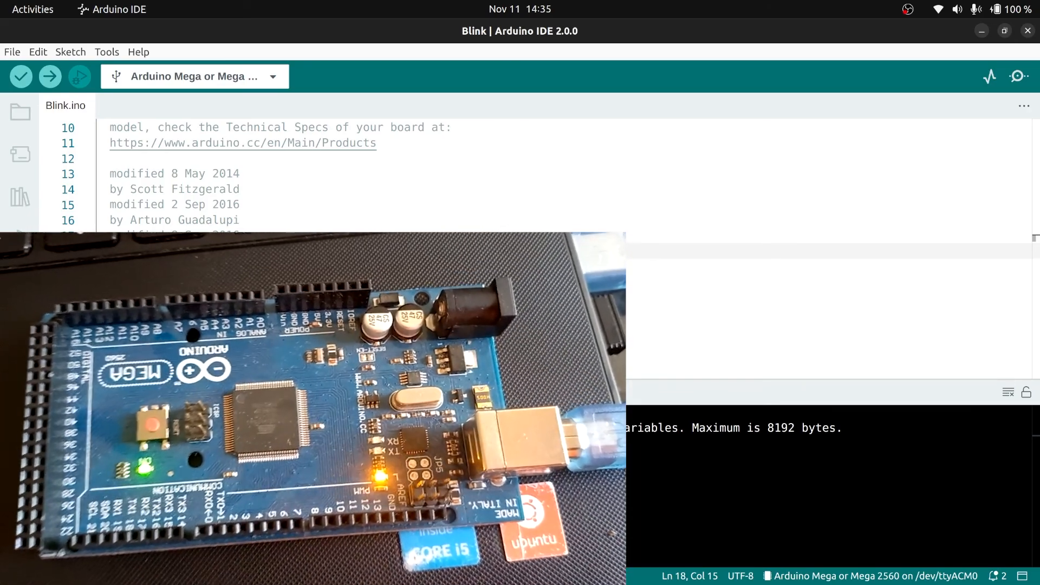
{"action": "scroll", "scroll_direction": "down", "scroll_amount": 3}
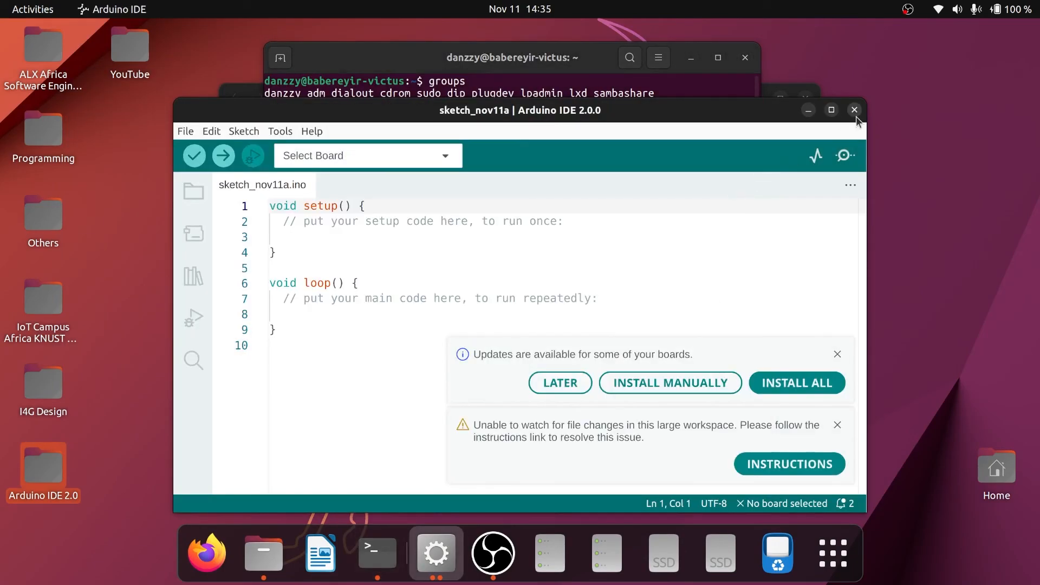
Close the empty sketch_nov11a IDE window and exit the terminal session
{"action": "left_click", "coordinate": [855, 109]}
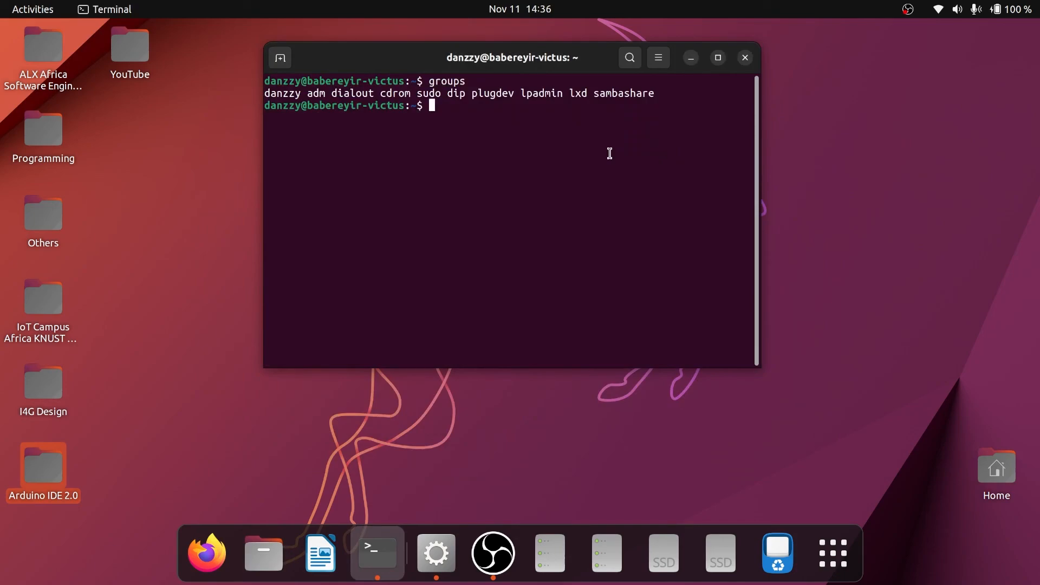
{"action": "type", "text": "exit"}
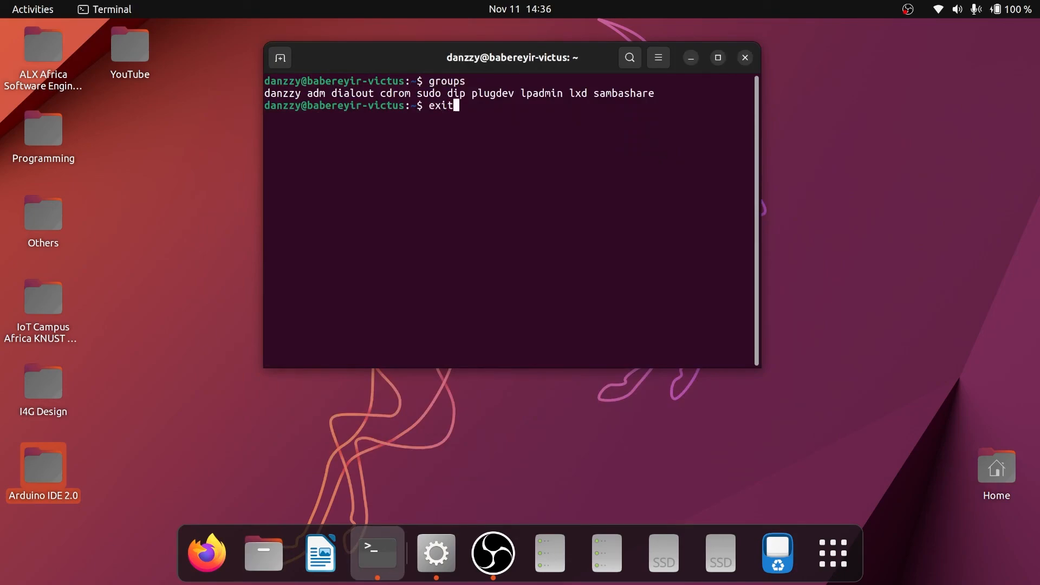